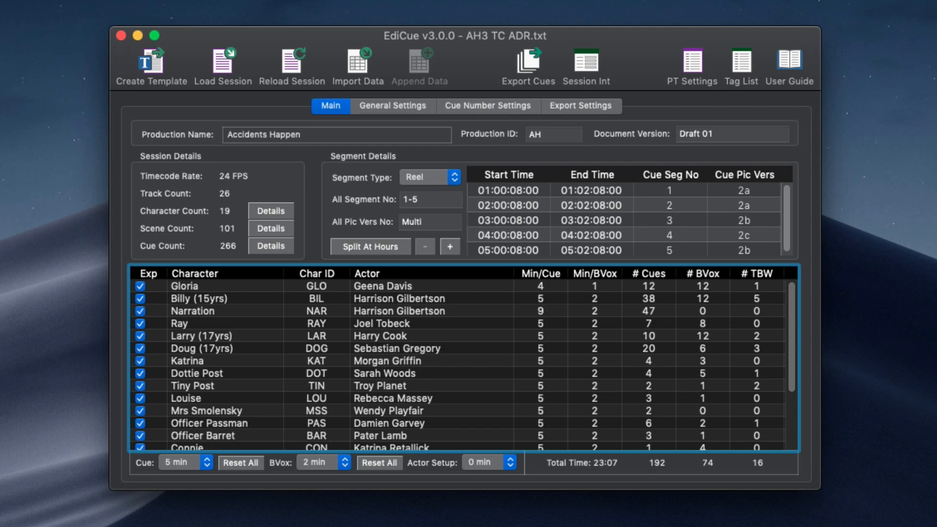
mouse_move(408, 111)
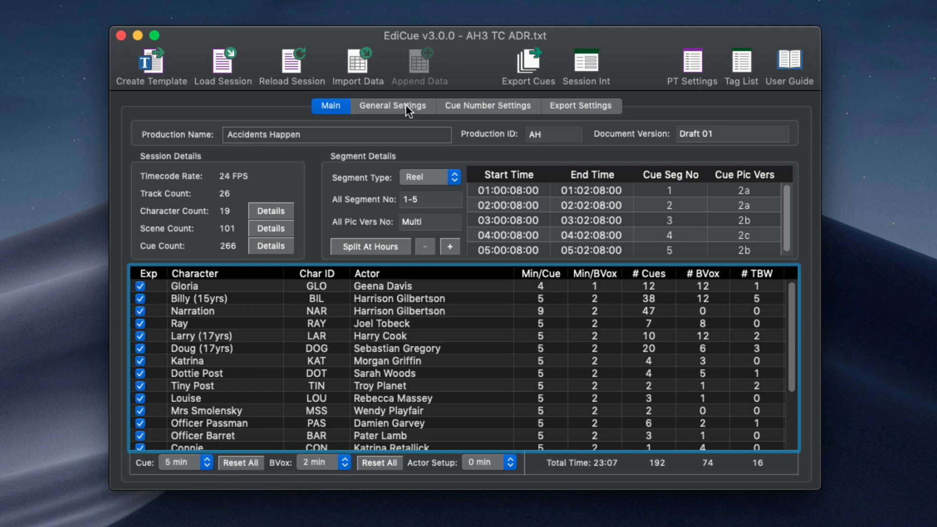
- Tour the General, Cue Number and Export Settings pages, scrolling through the export layouts
left_click(392, 106)
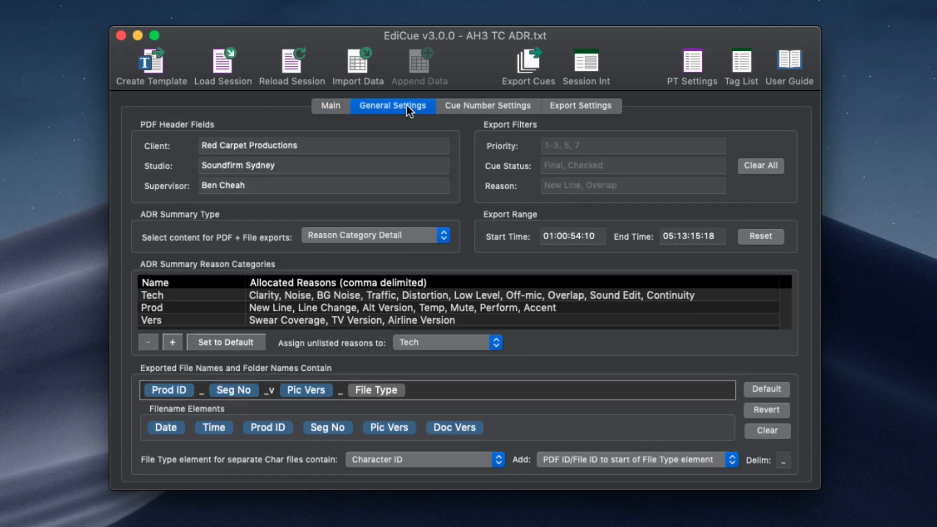
mouse_move(496, 114)
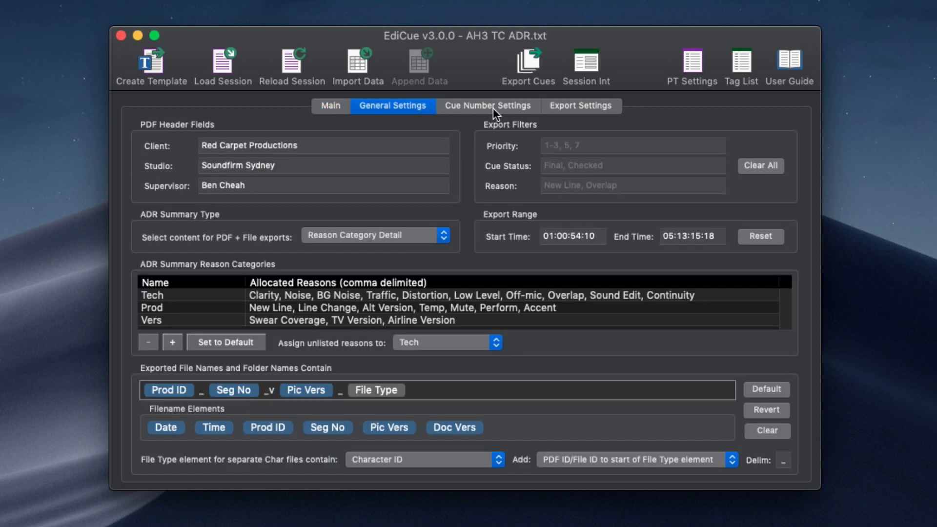
left_click(487, 106)
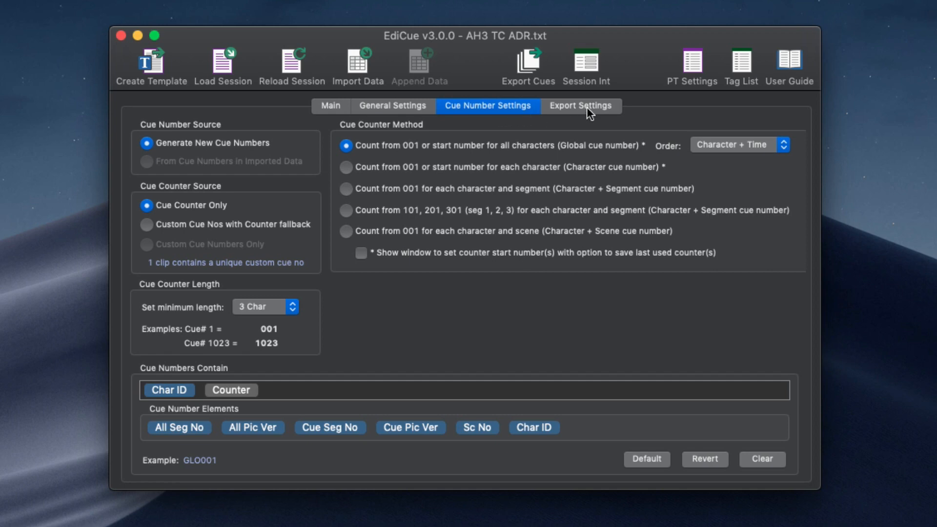
left_click(580, 105)
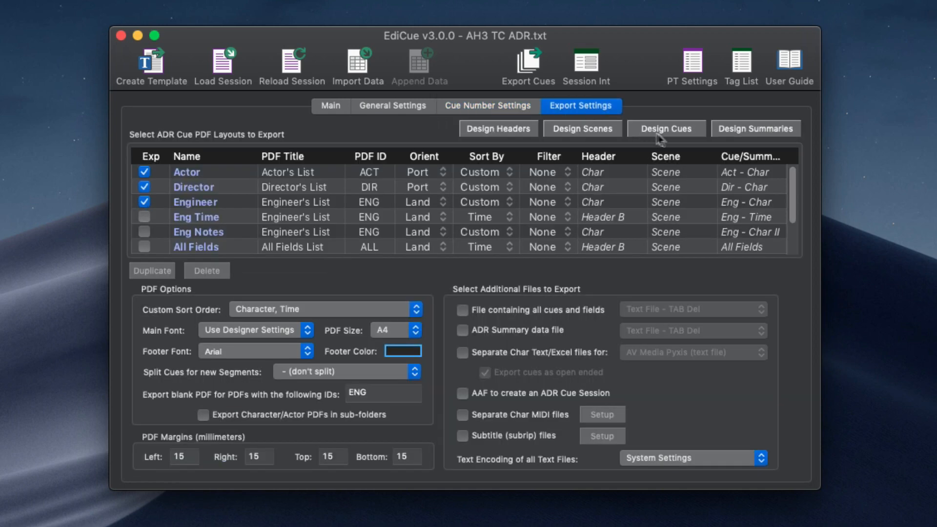
scroll("down", 3)
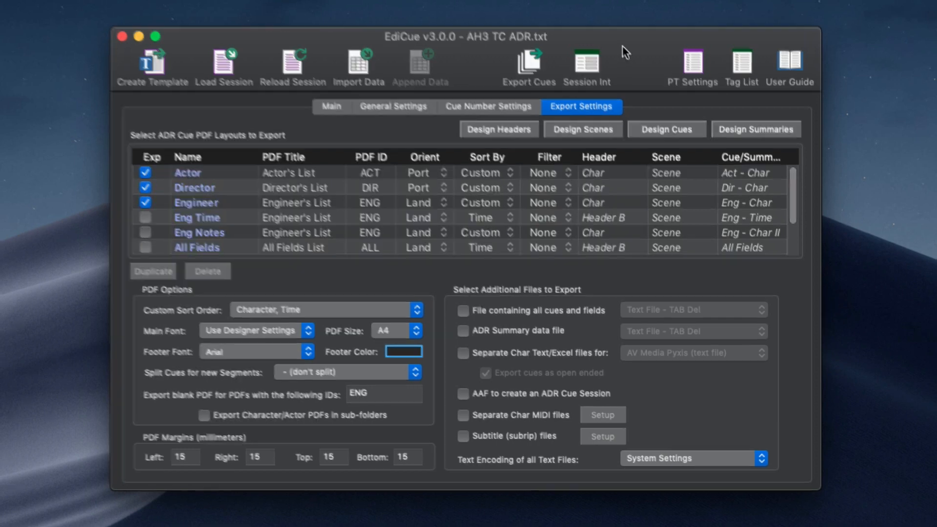
- Set a custom folder location for the production settings file from the Productions menu
left_click(82, 7)
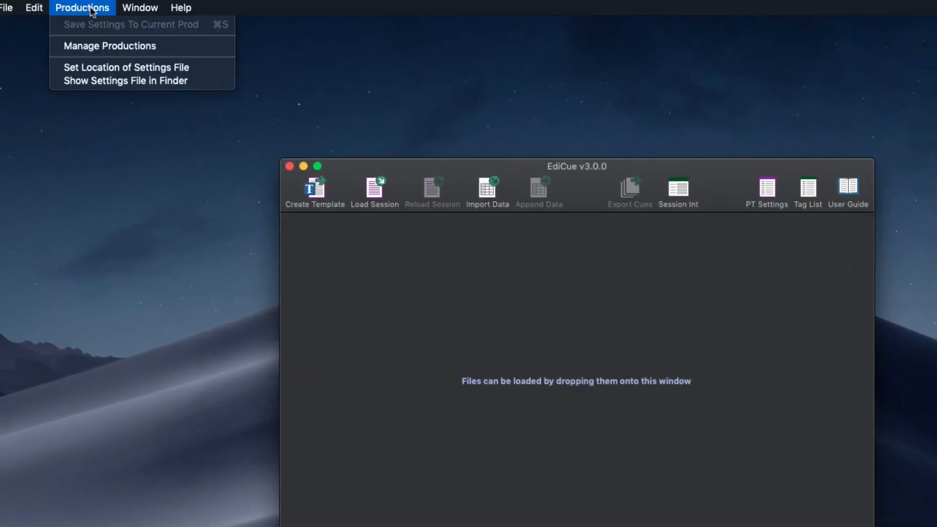
left_click(125, 66)
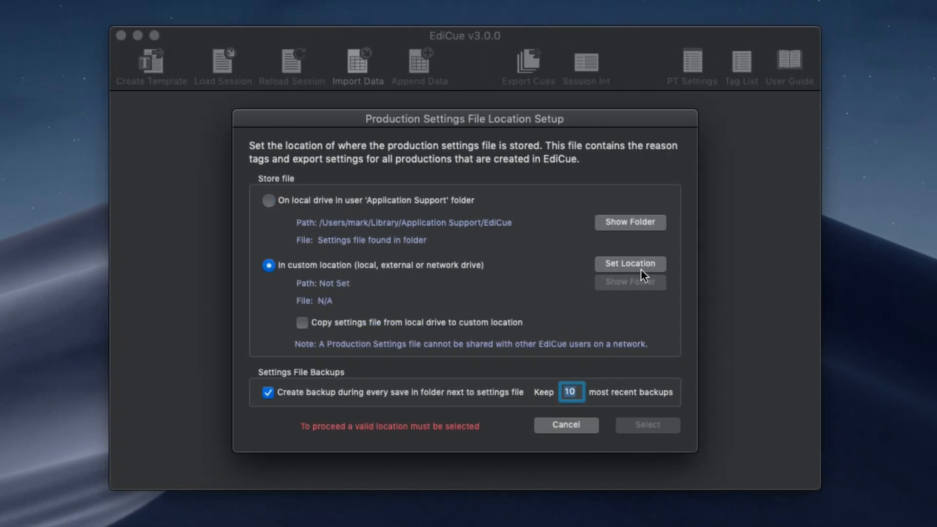
left_click(630, 263)
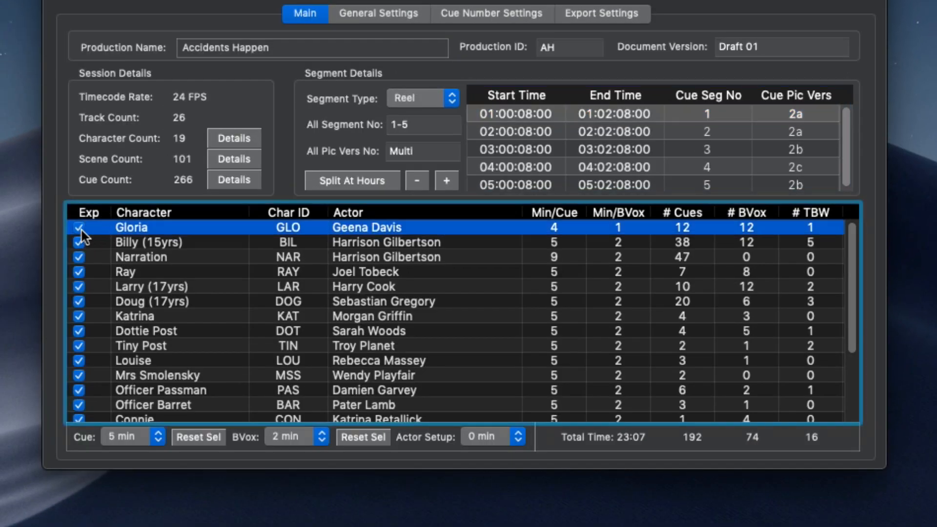
- Untick and re-tick Billy (15yrs)'s export checkbox so he remains included
left_click(78, 249)
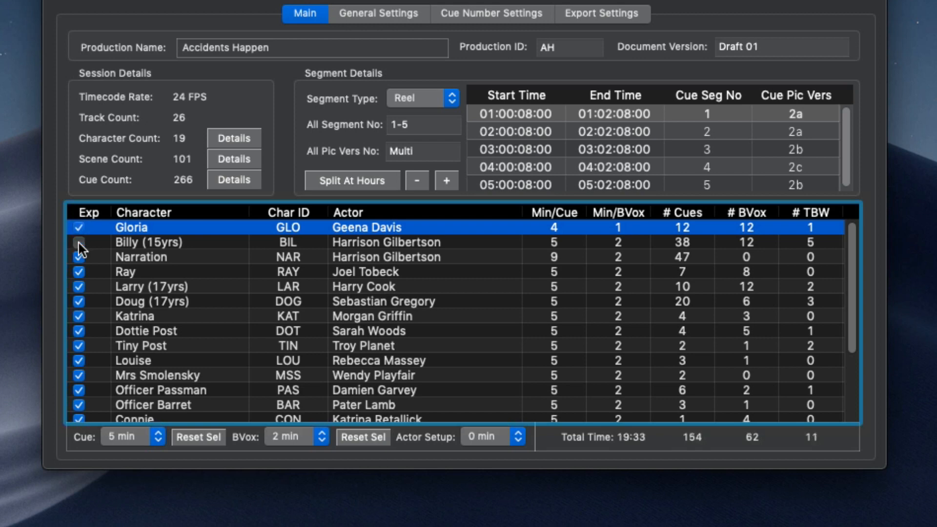
left_click(80, 242)
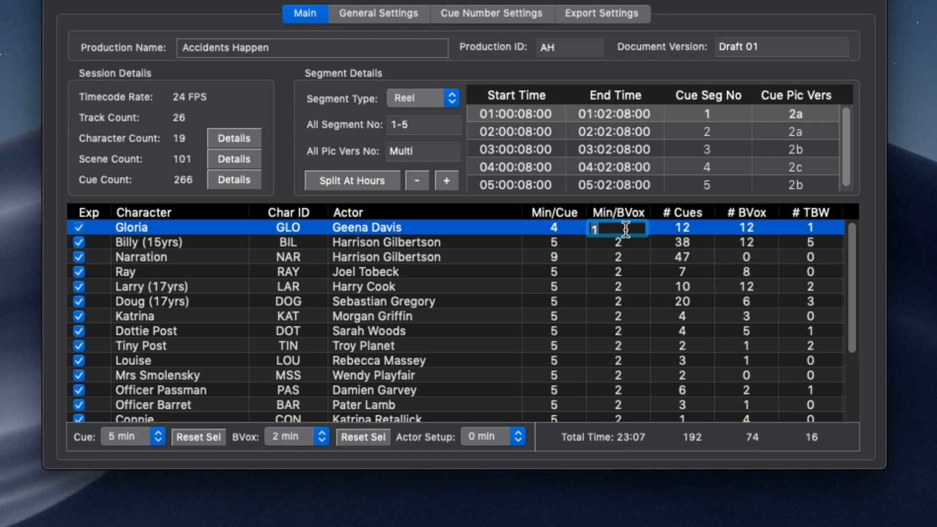
mouse_move(650, 234)
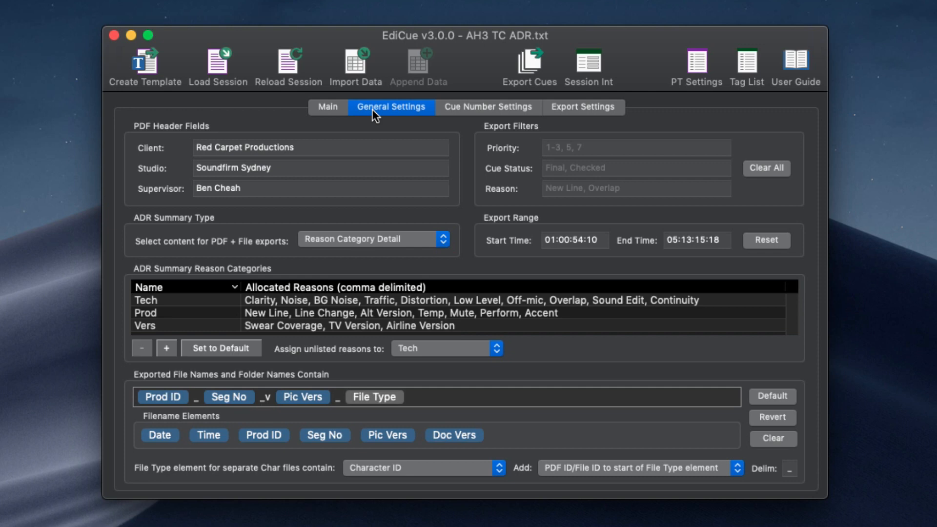
left_click(146, 300)
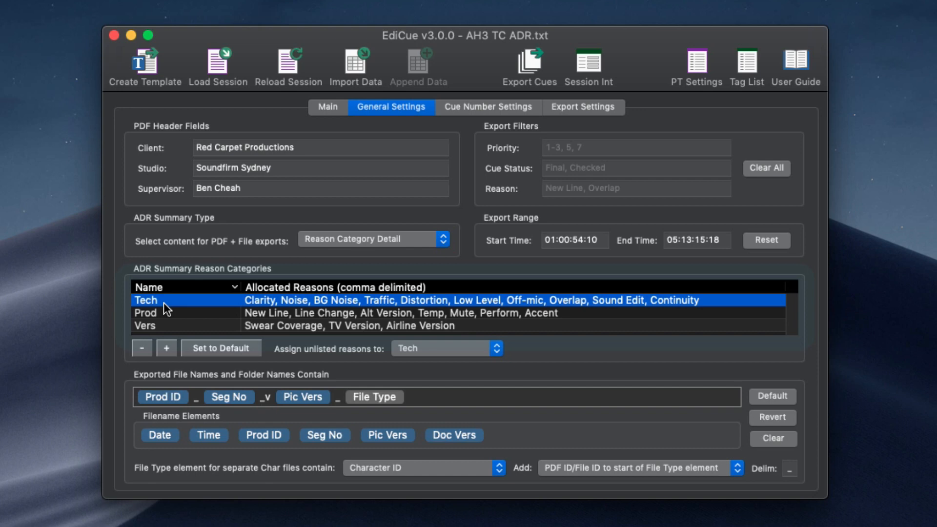
left_click(144, 325)
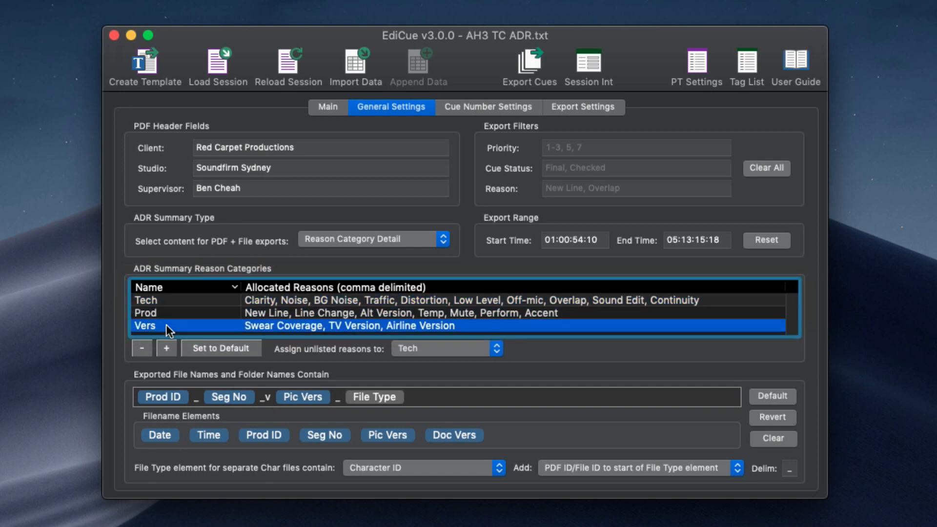
left_click(528, 62)
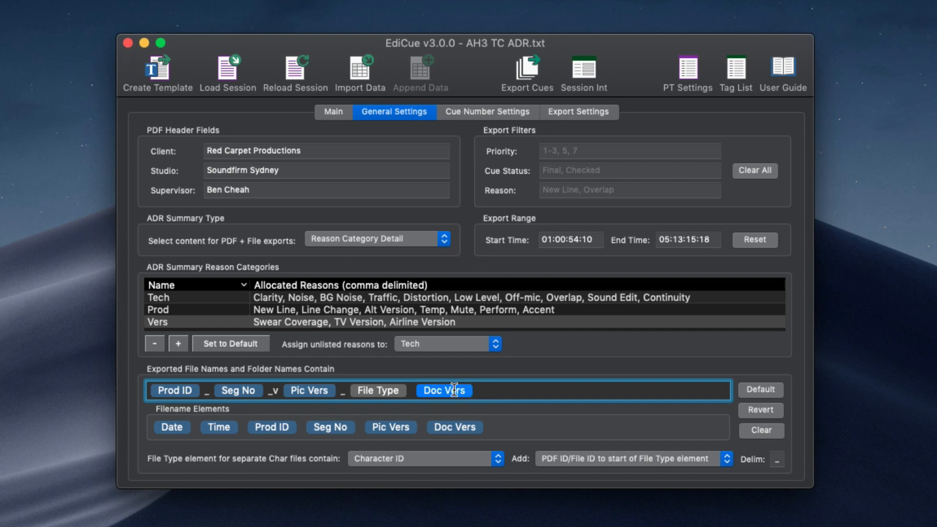
- Remove the Doc Vers token from the export file name and show Cue Number Settings
left_click(443, 391)
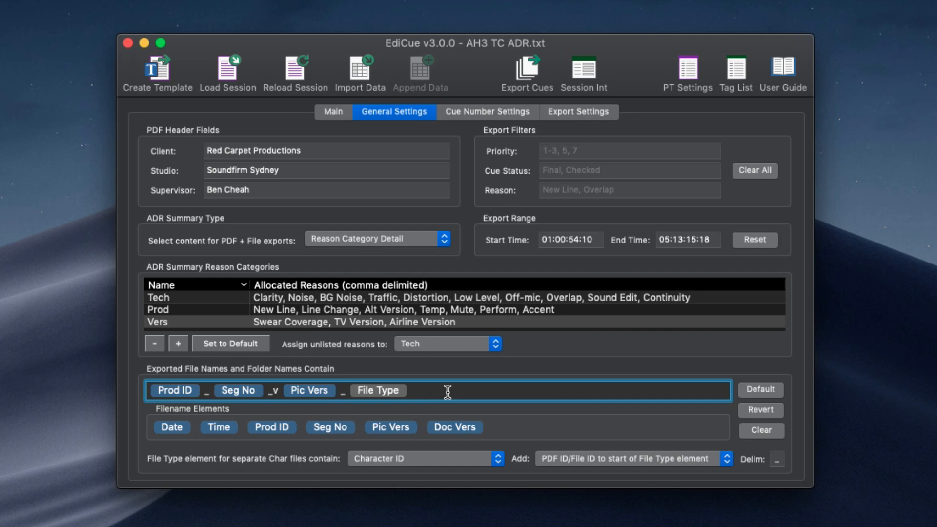
left_click(487, 111)
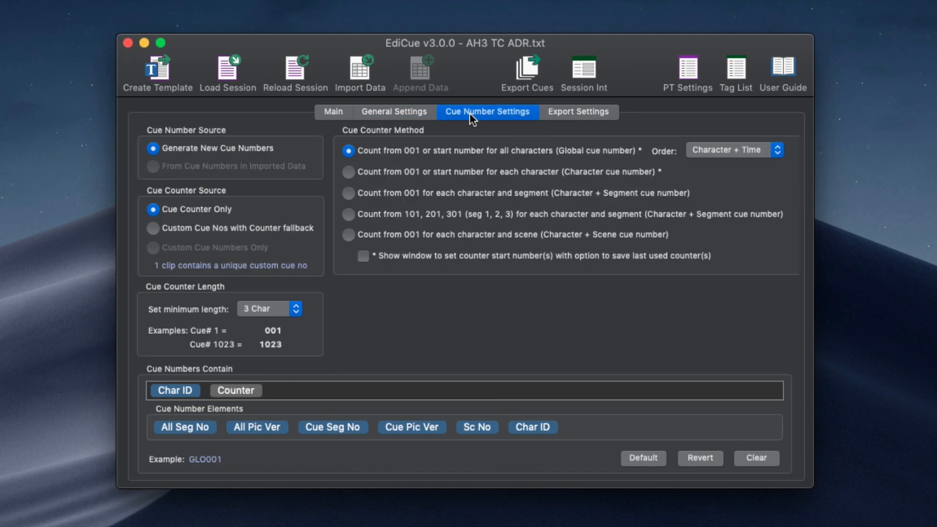
mouse_move(176, 233)
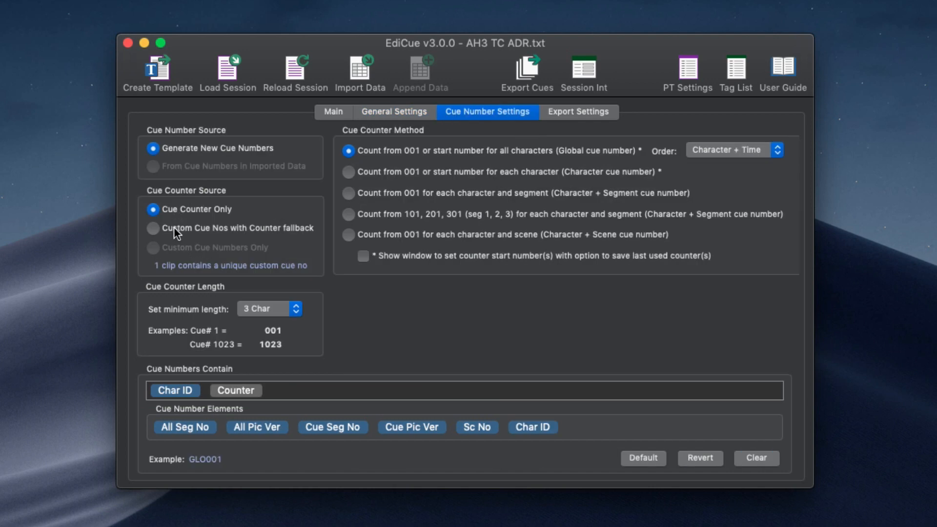
- Use the cue counter only, keep minimum length 3, and count per character and scene
left_click(154, 229)
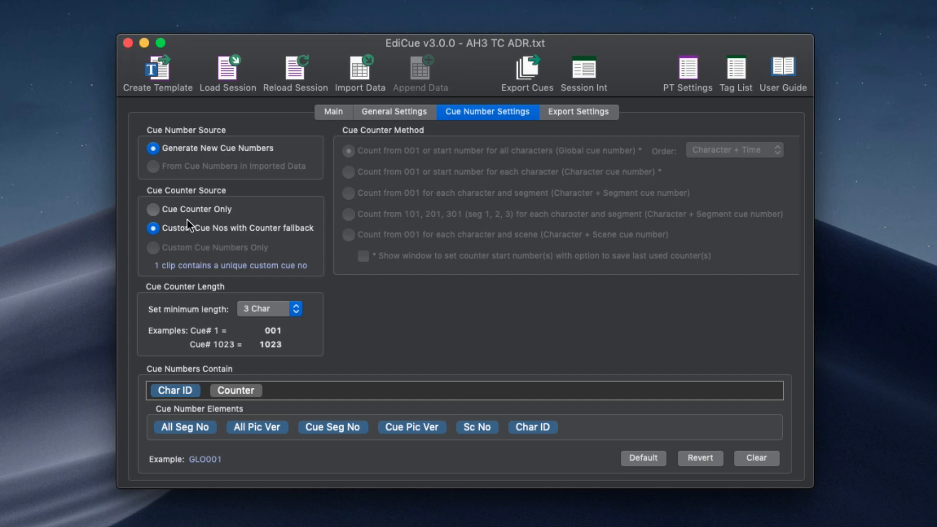
mouse_move(186, 215)
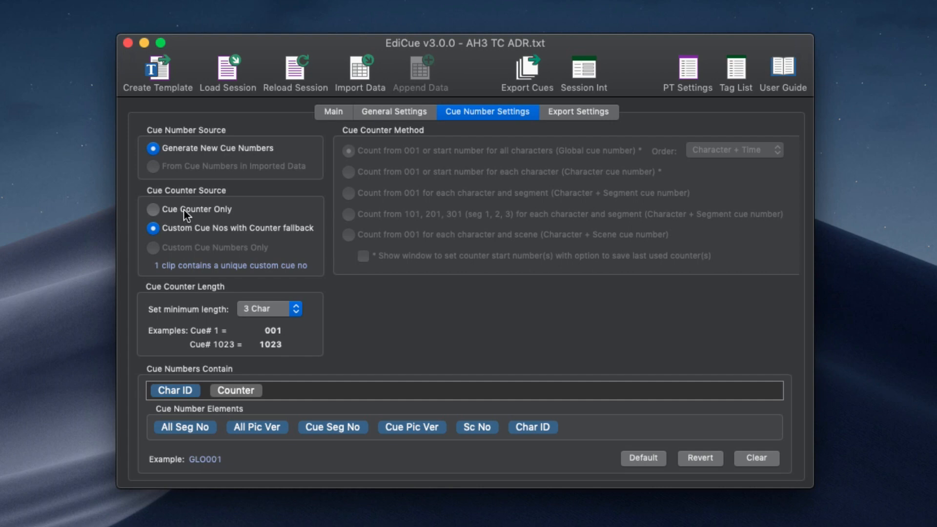
left_click(153, 210)
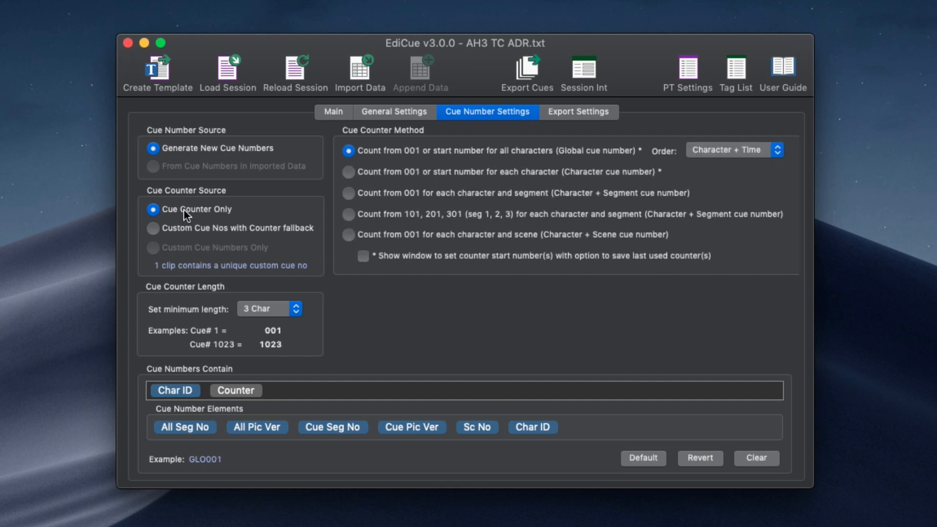
left_click(269, 308)
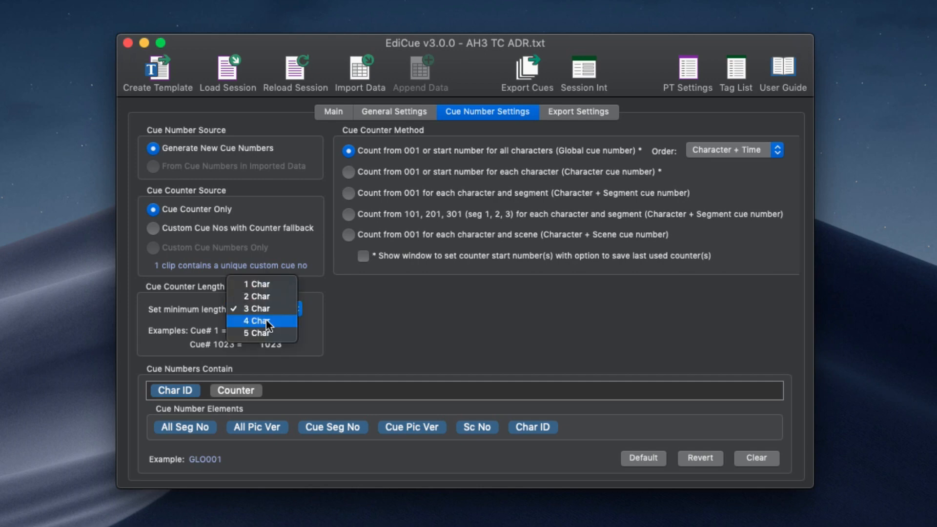
left_click(255, 308)
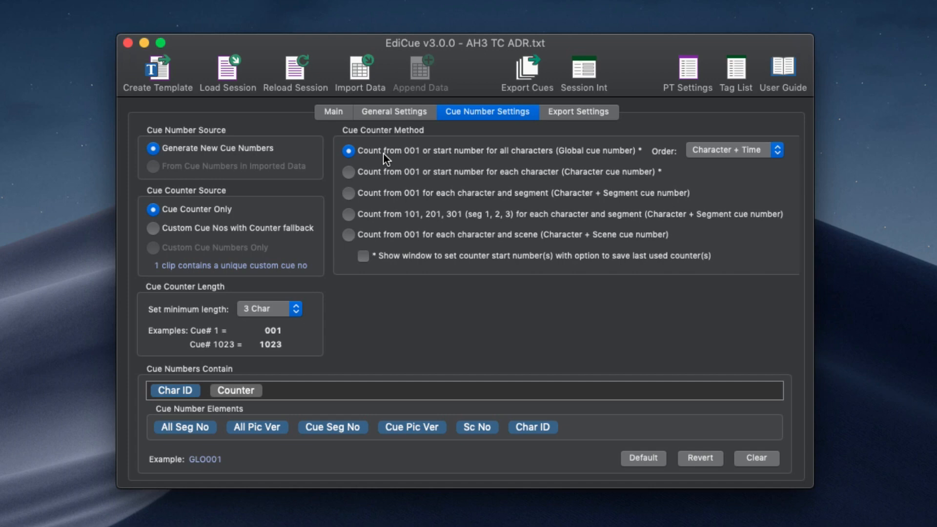
mouse_move(386, 203)
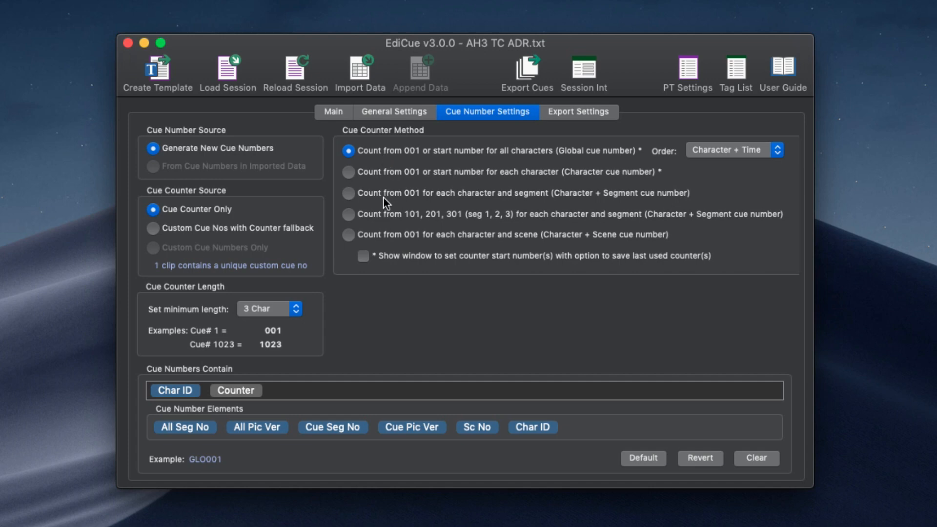
left_click(349, 193)
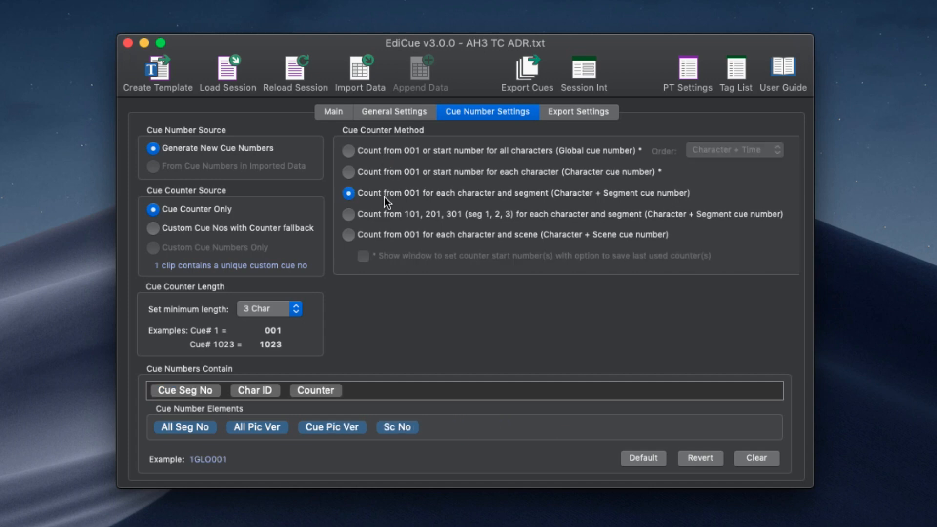
left_click(348, 234)
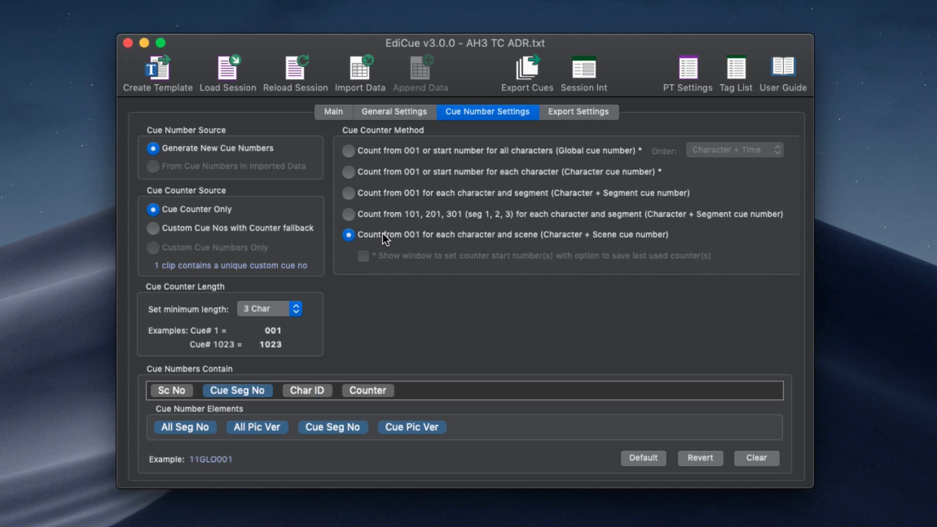
mouse_move(317, 429)
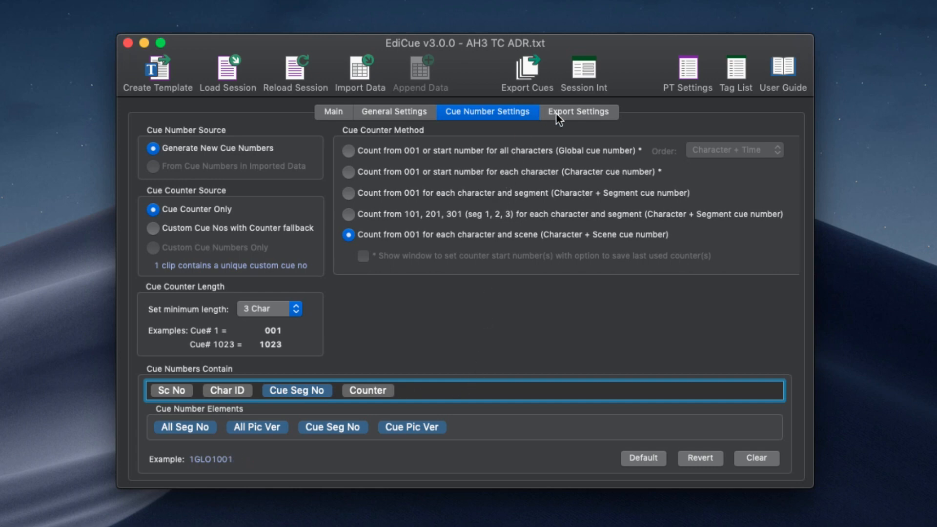
- Duplicate the Engineer layout as 'Engineer copy' using the Char header band
left_click(578, 114)
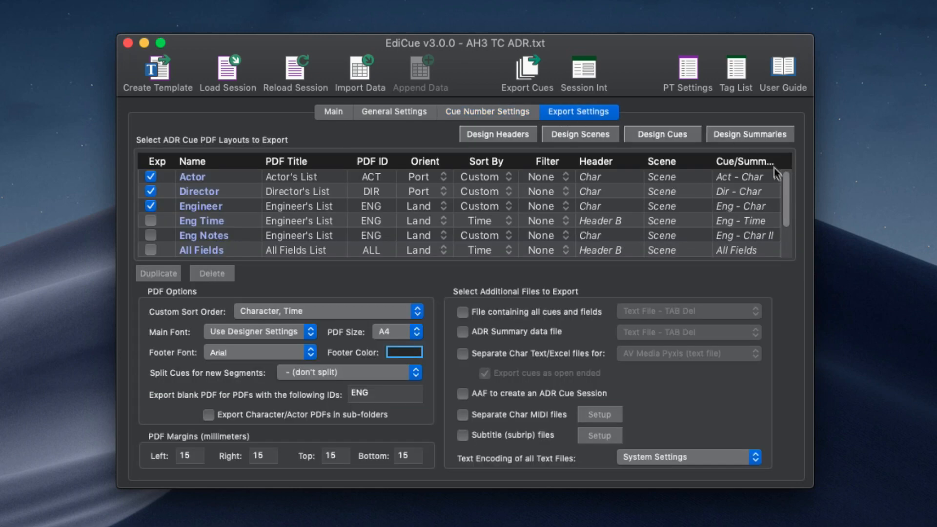
scroll("down", 3)
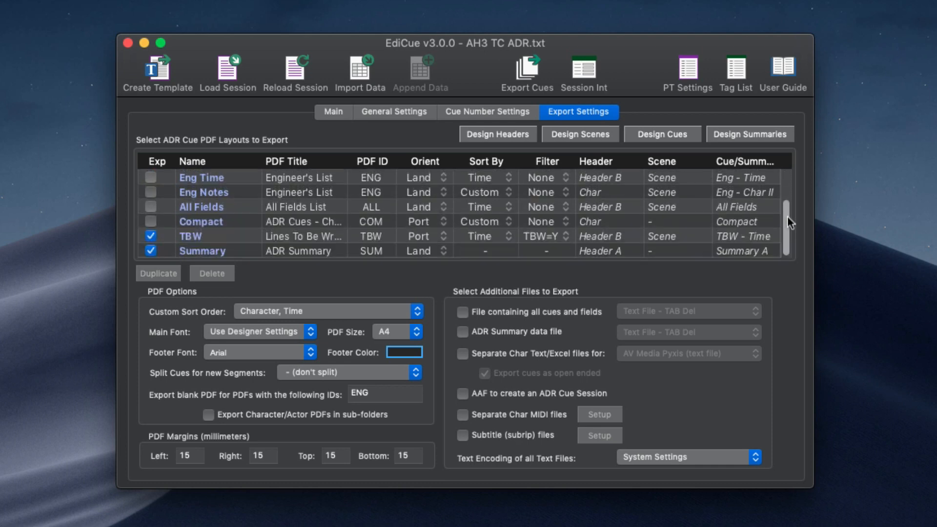
scroll("up", 3)
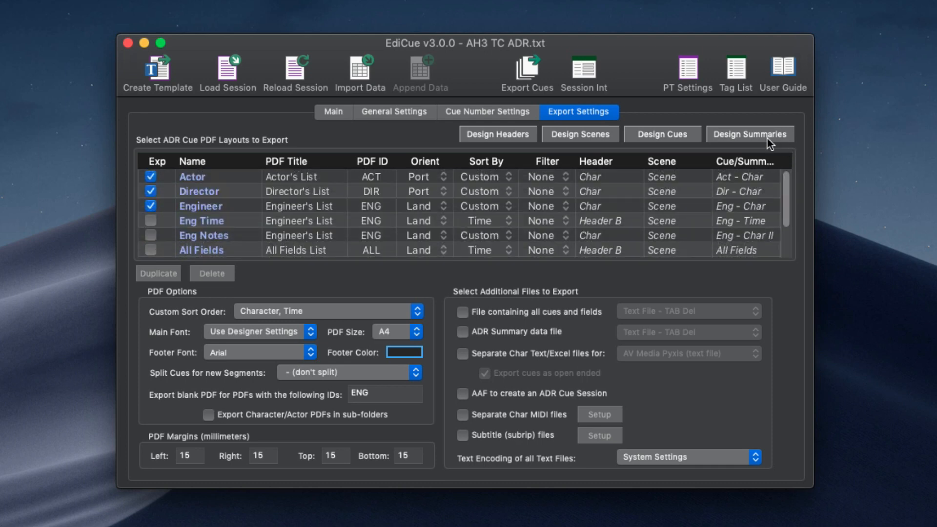
mouse_move(194, 245)
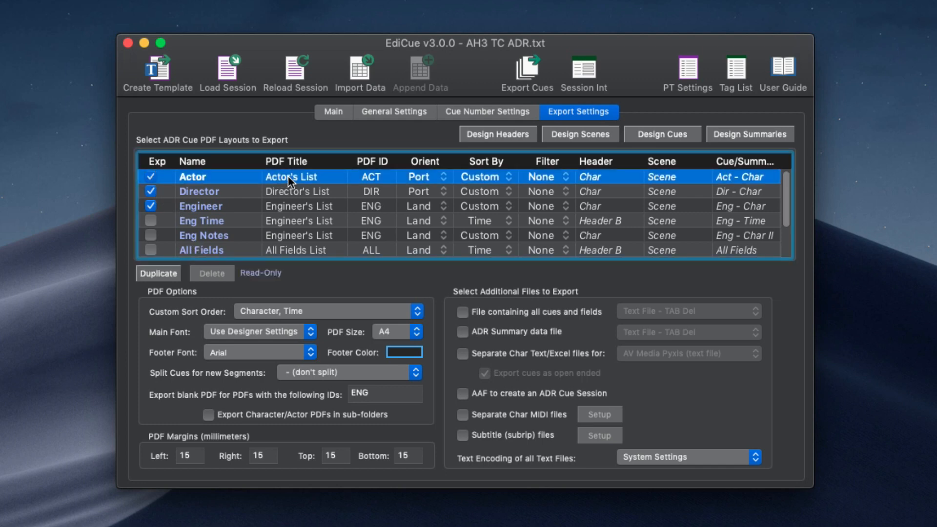
mouse_move(308, 182)
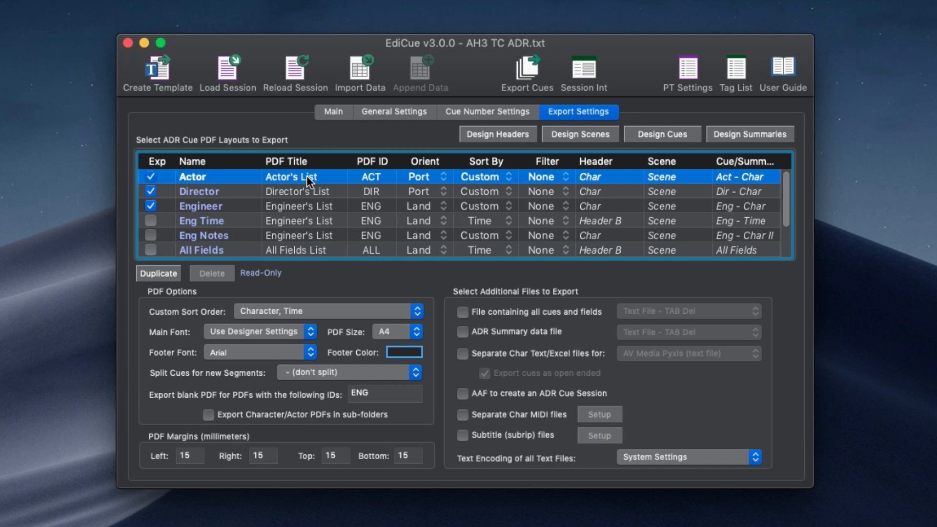
mouse_move(434, 187)
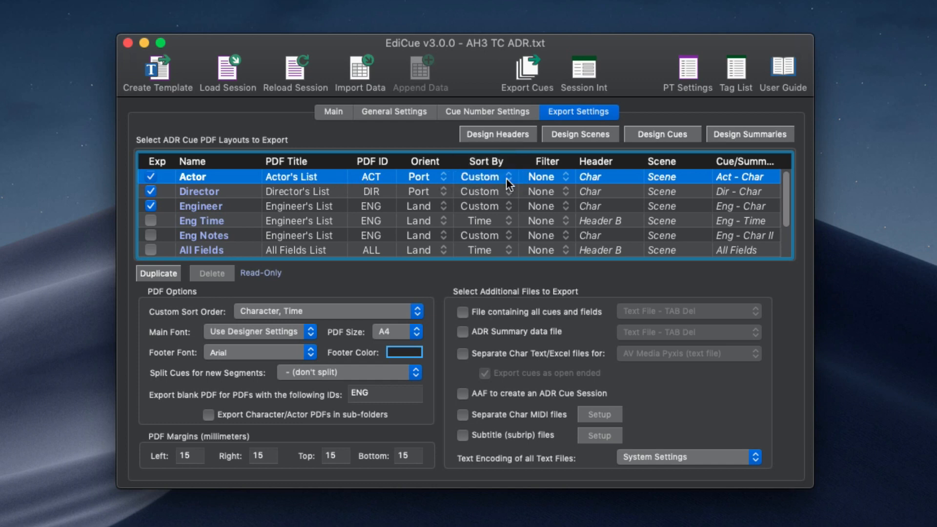
mouse_move(536, 207)
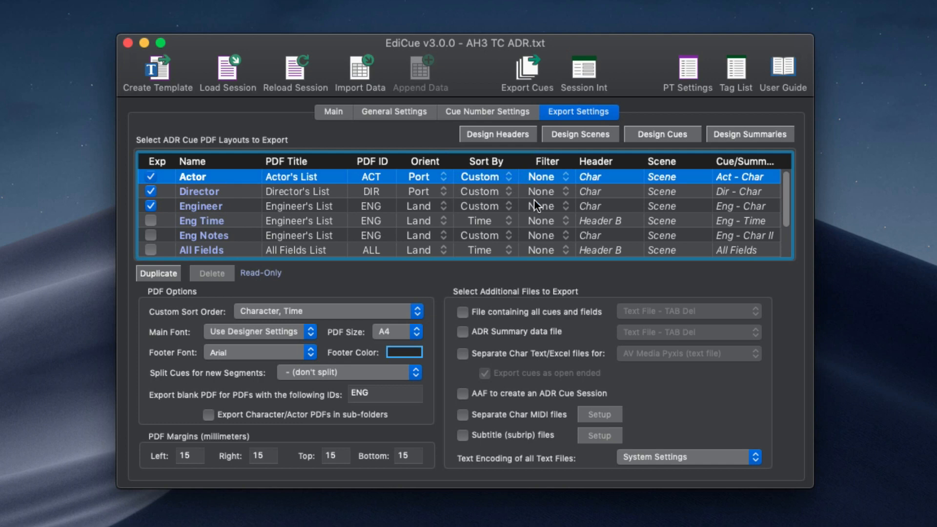
left_click(201, 205)
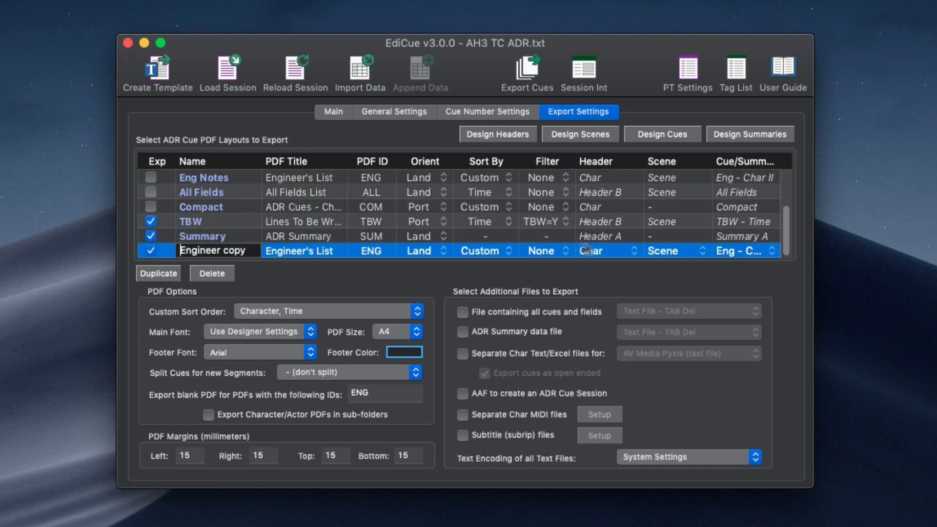
left_click(604, 251)
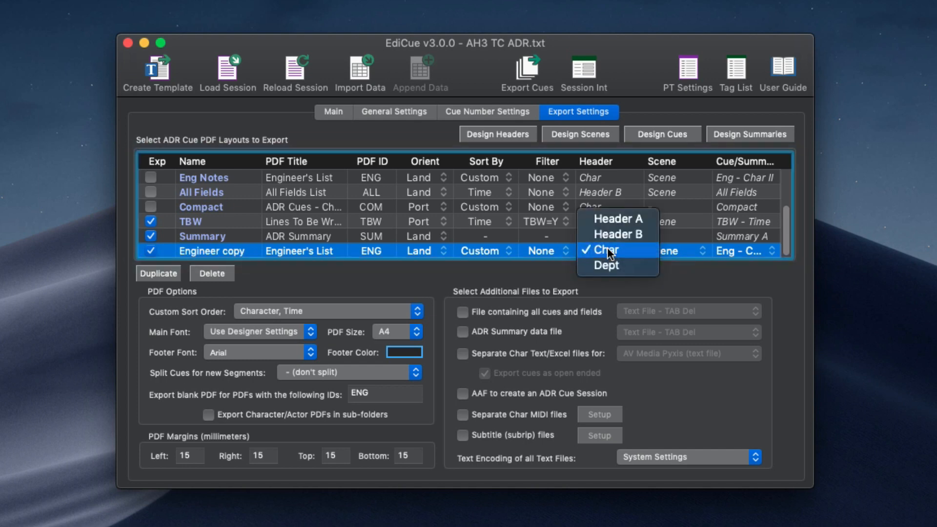
left_click(605, 249)
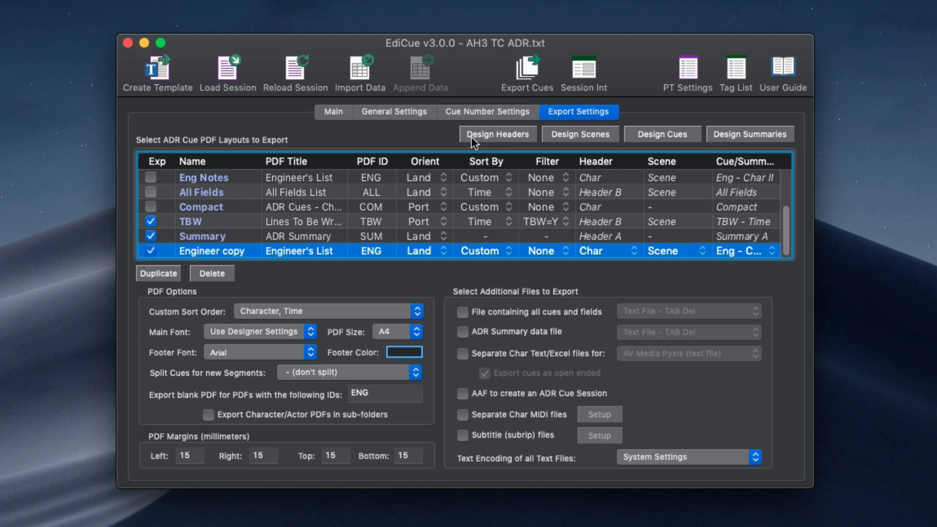
- Open the header band designs and preview Header A, Header B and Char
left_click(497, 134)
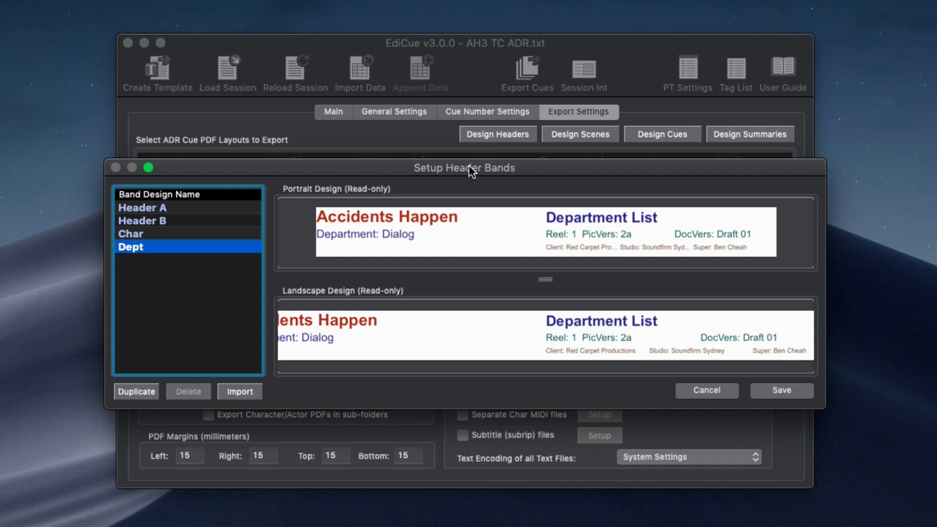
left_click(142, 207)
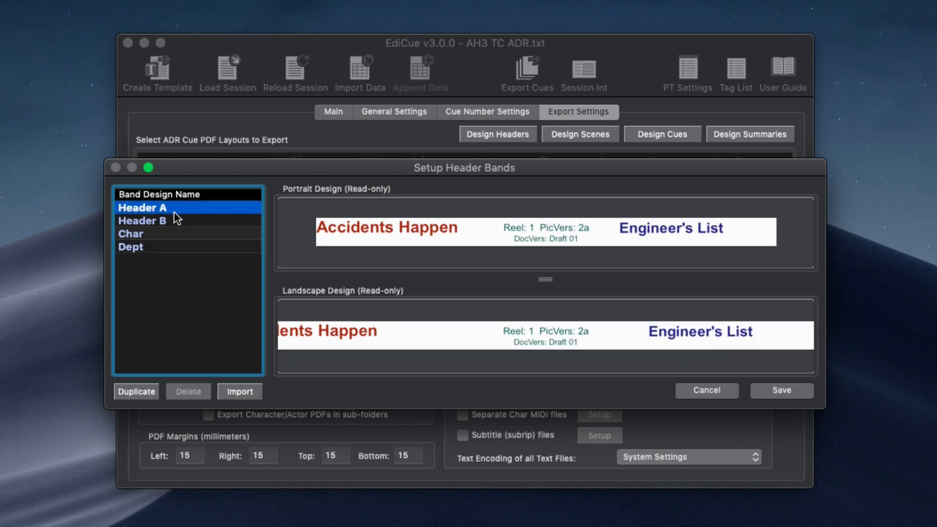
left_click(142, 220)
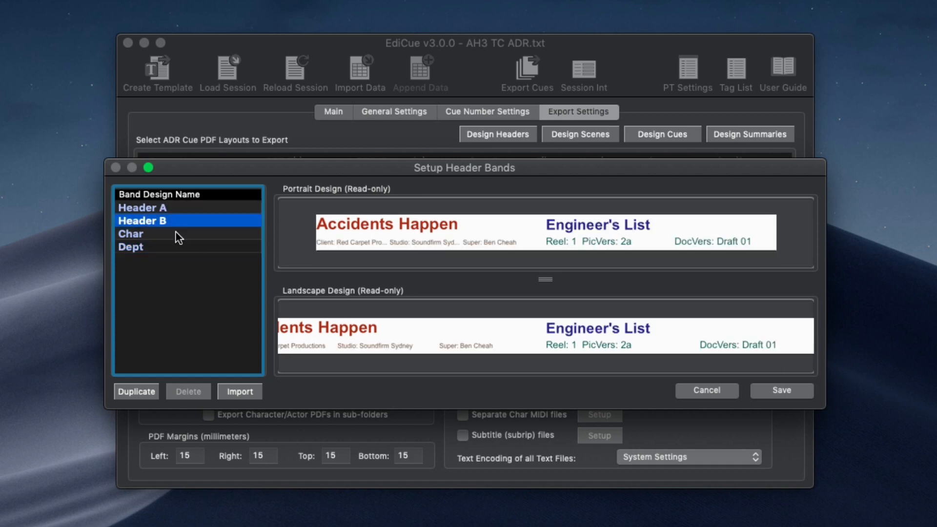
left_click(131, 233)
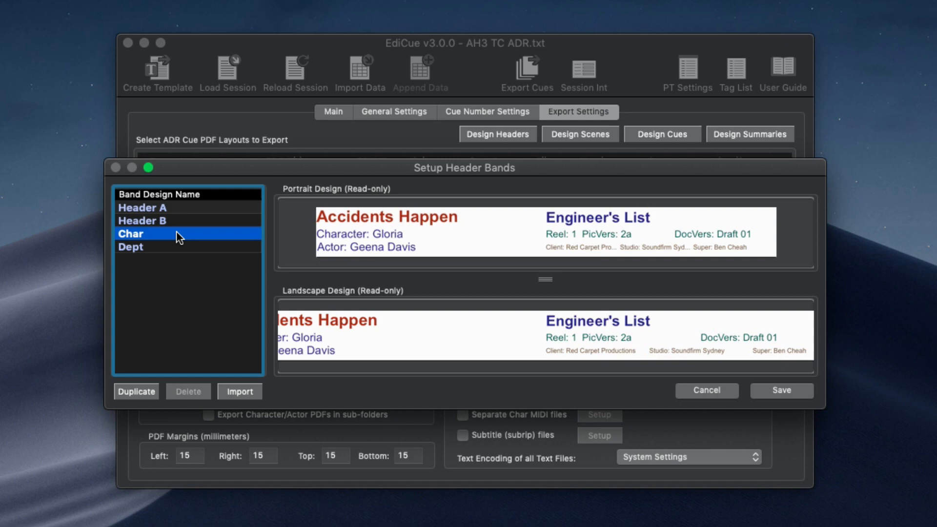
mouse_move(136, 391)
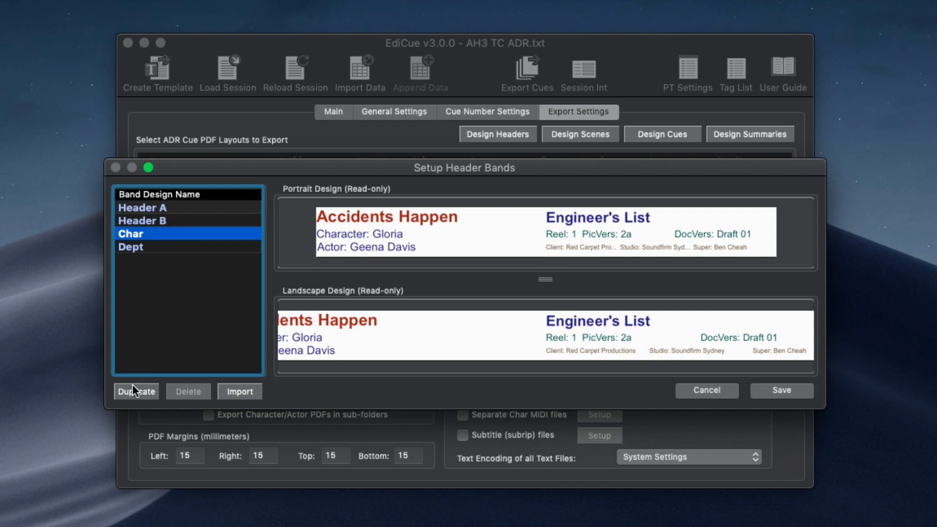
- Duplicate the Char band and open the new 'Char copy' band for editing
left_click(135, 391)
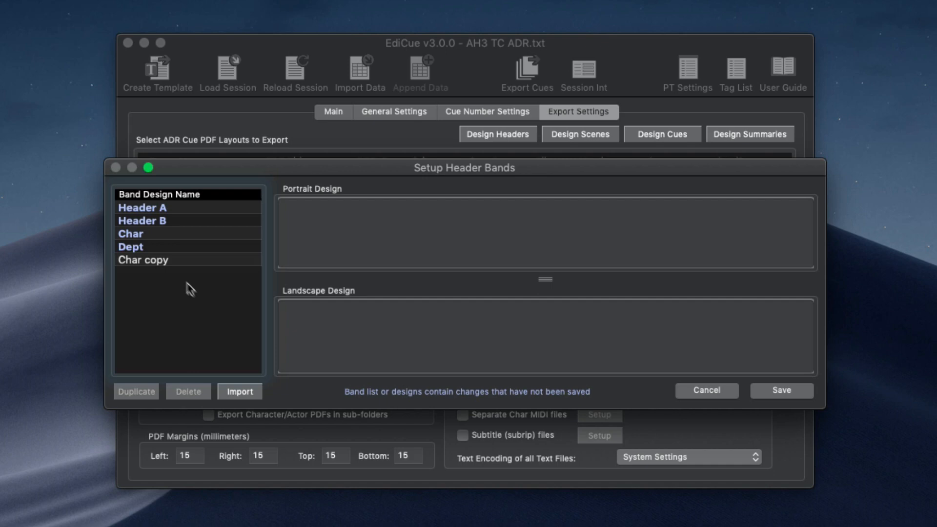
left_click(143, 260)
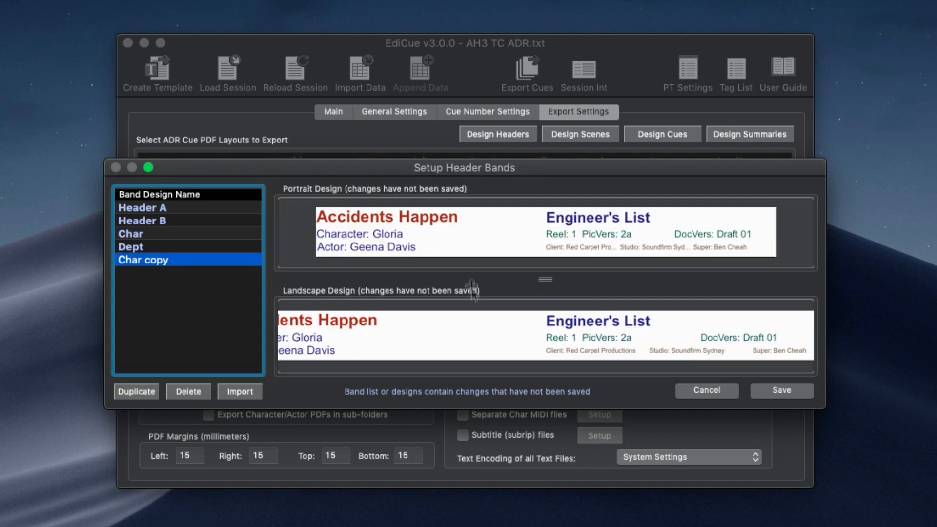
mouse_move(491, 242)
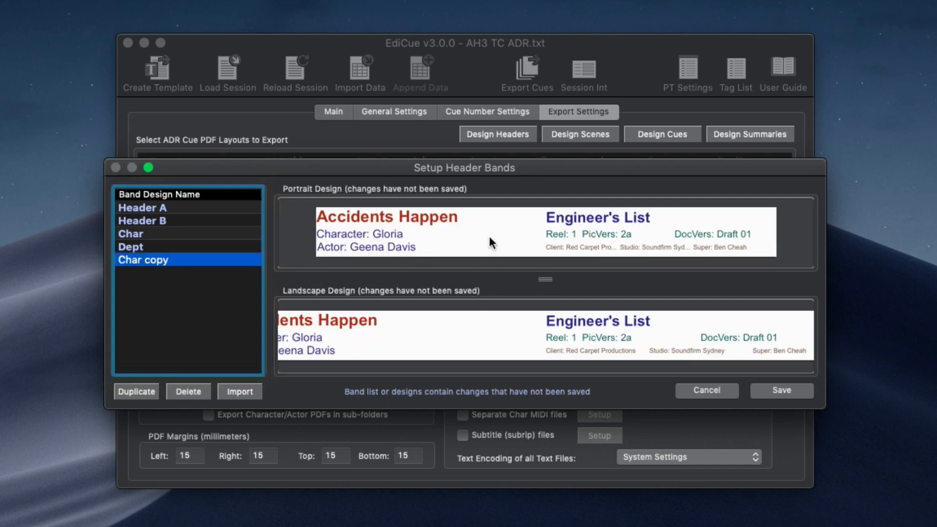
double_click(490, 231)
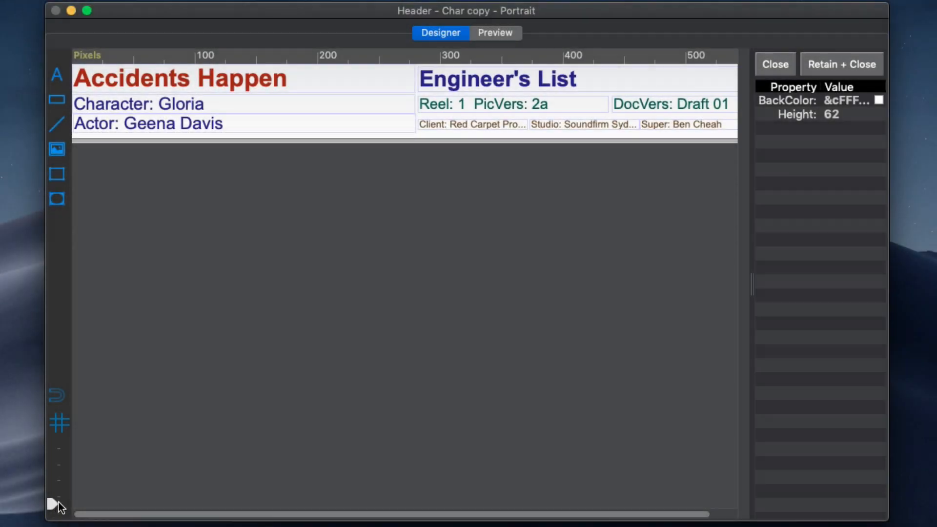
- Place a 20×20 picture element in the Char copy header and begin choosing its image
left_click(57, 150)
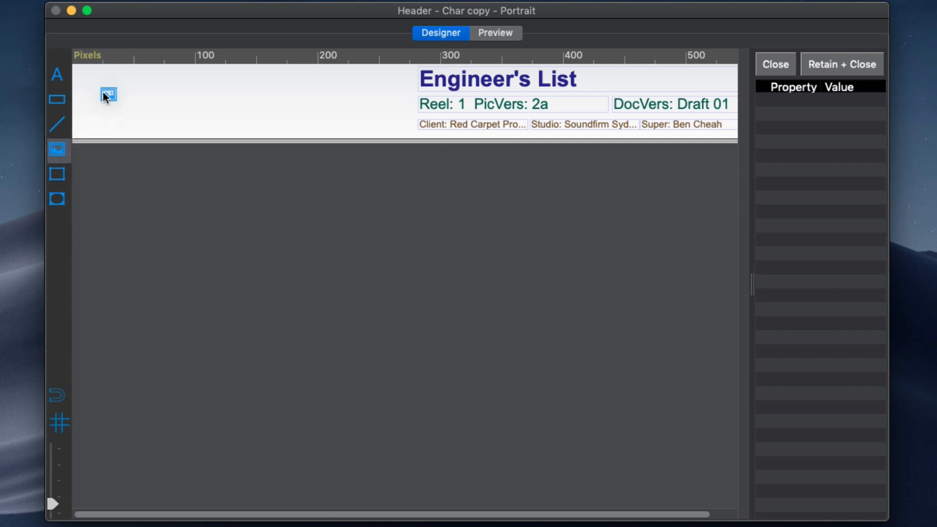
left_click(109, 98)
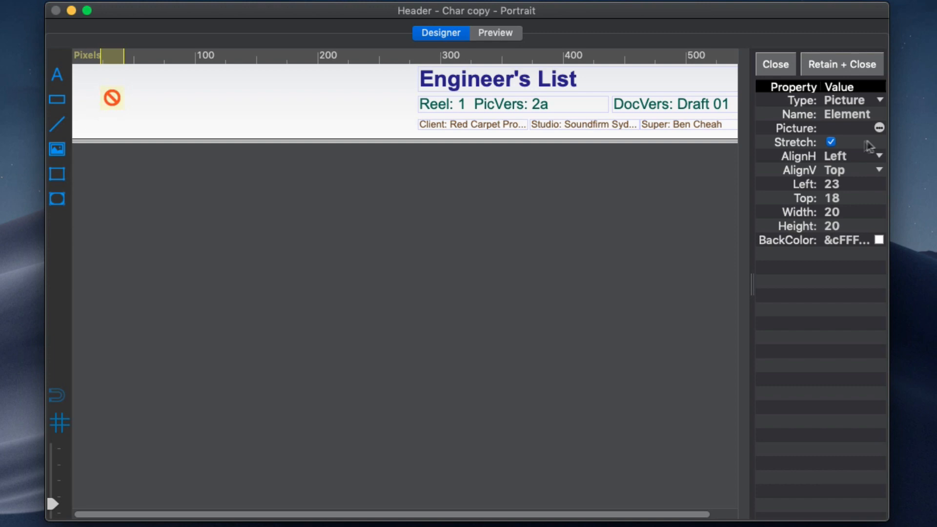
left_click(878, 128)
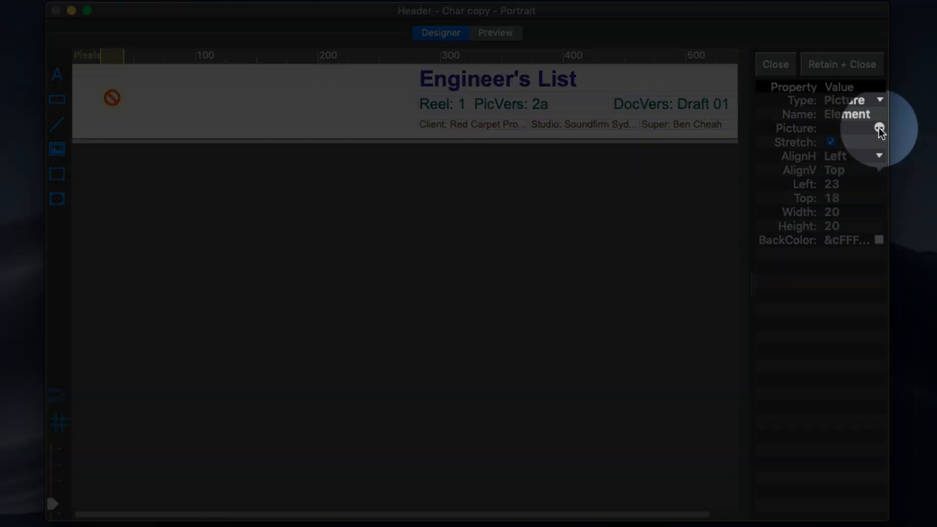
left_click(879, 128)
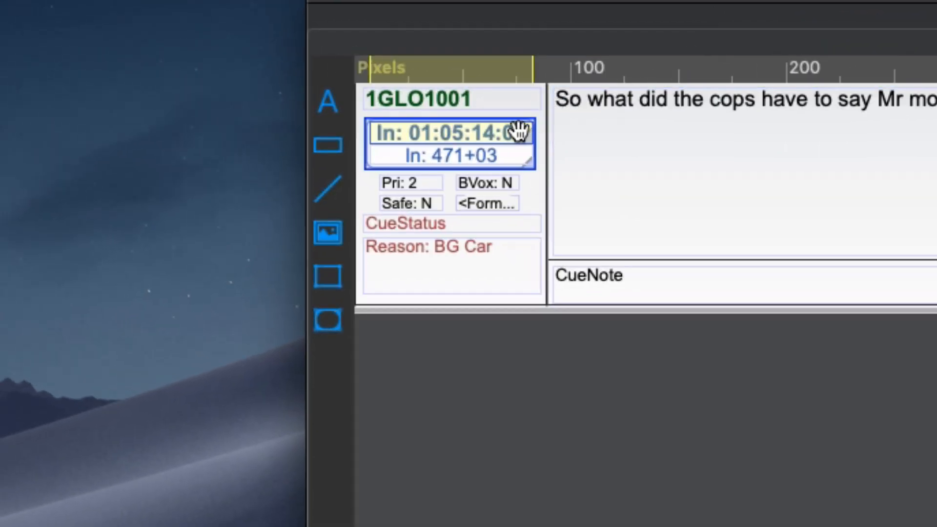
mouse_move(511, 157)
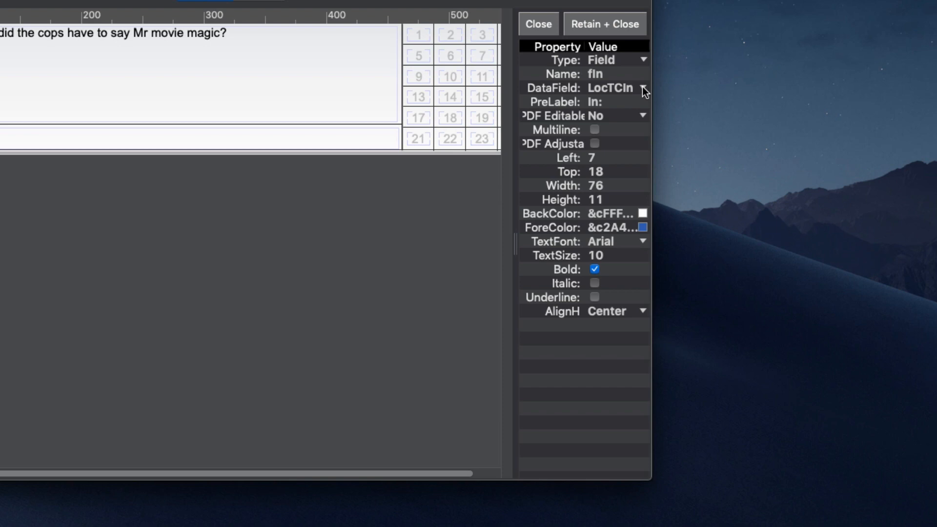
- Select the In timecode field and show its PDF Editable options: No, Tagged cues, All cues
left_click(642, 88)
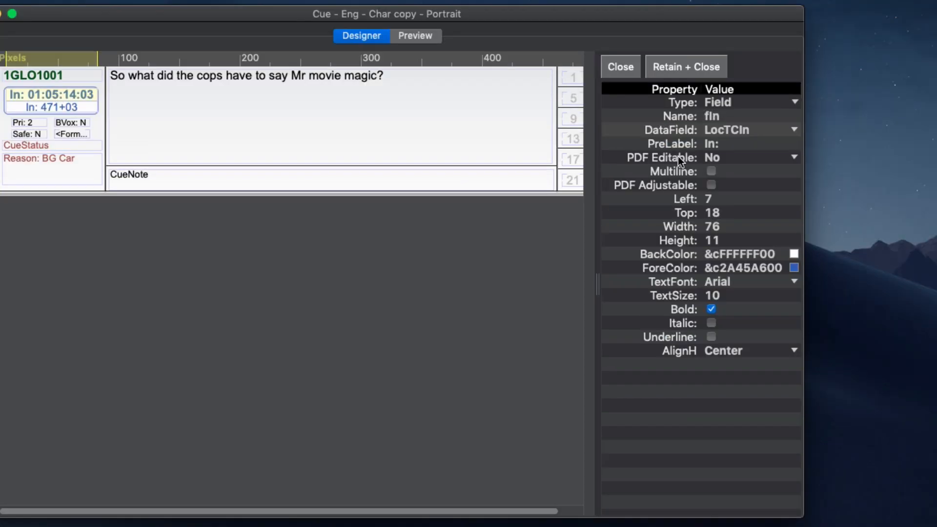
left_click(794, 158)
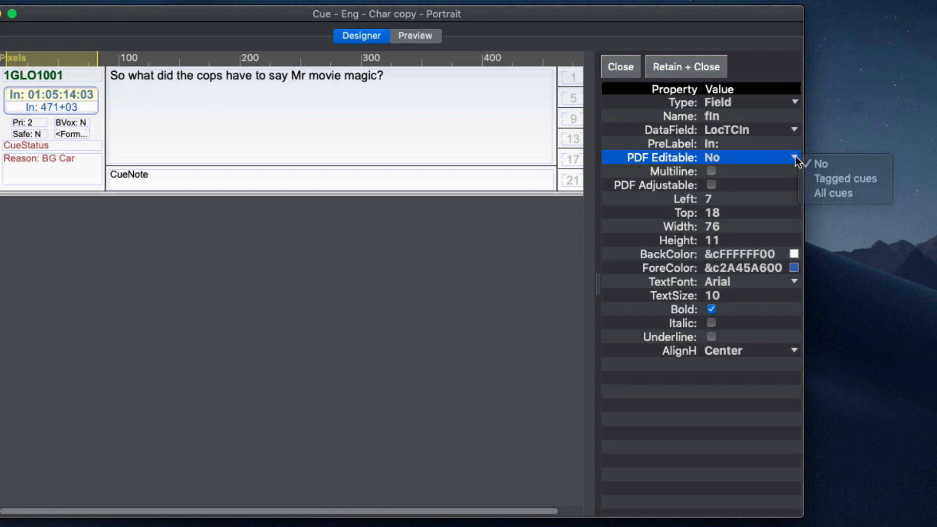
mouse_move(844, 178)
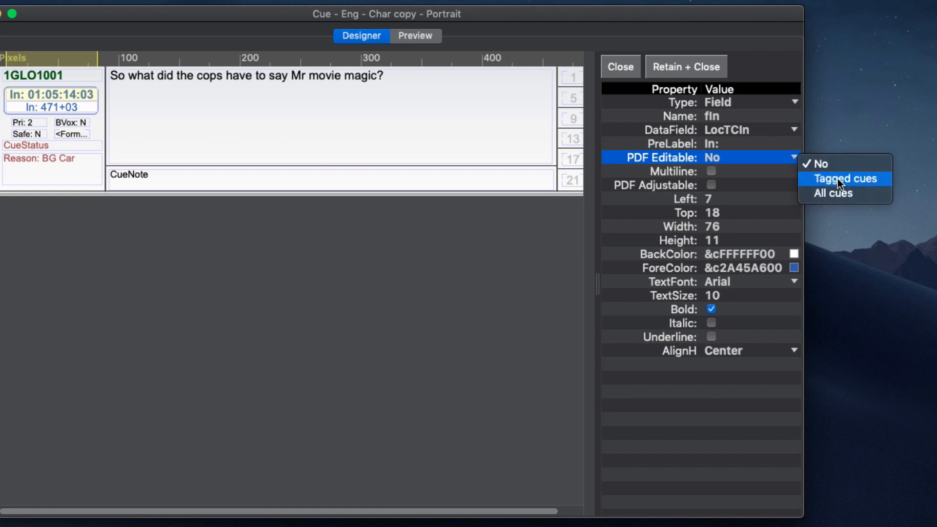
mouse_move(844, 193)
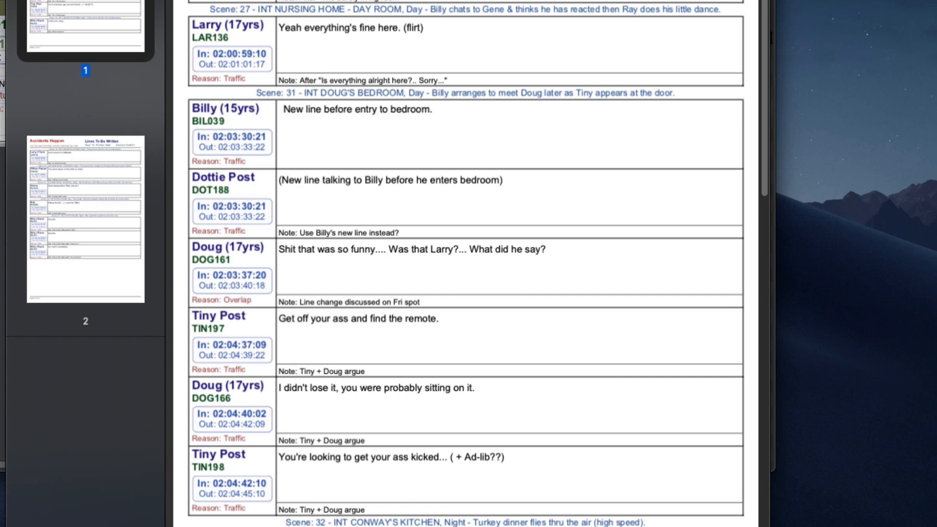
- Append 'This is the new line' to Billy's dialogue in the exported PDF
type("This")
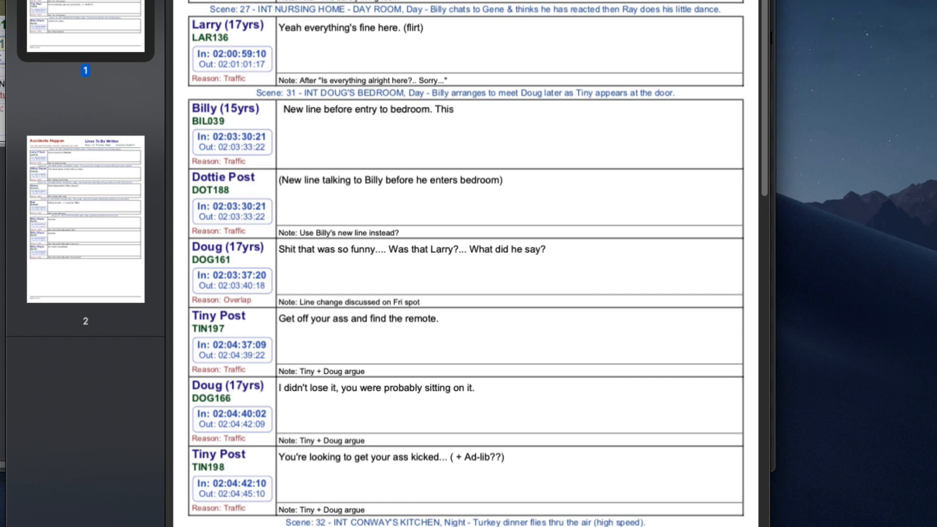
type("is the new line")
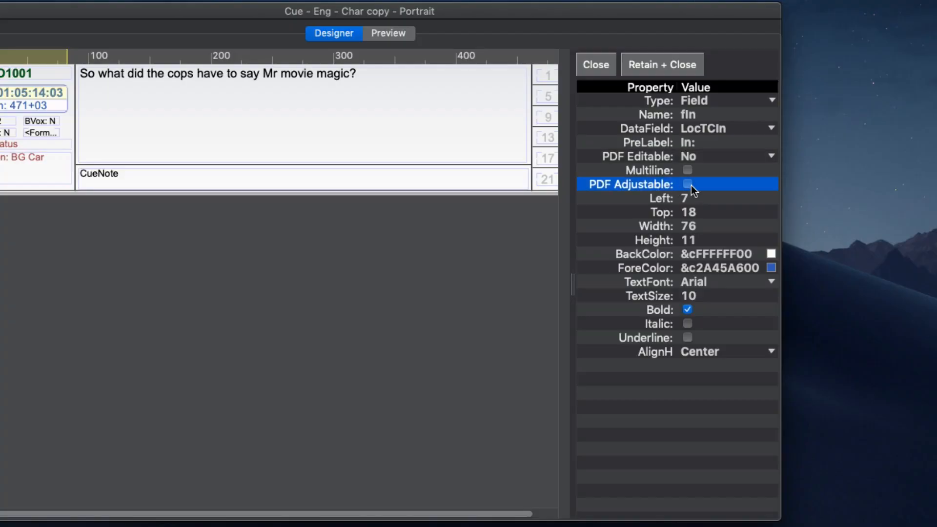
- Tick the PDF Adjustable property for the Char copy cue's In timecode field
left_click(687, 184)
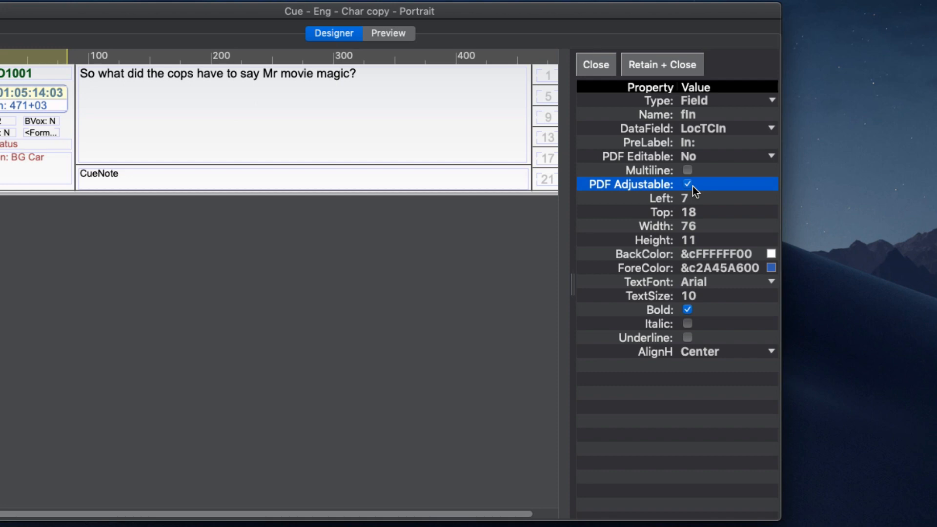
left_click(387, 34)
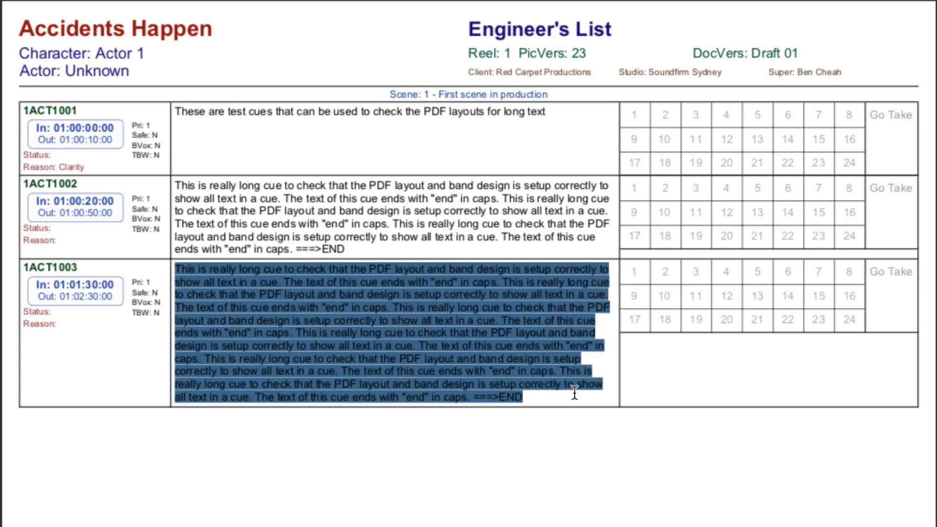
left_click(679, 319)
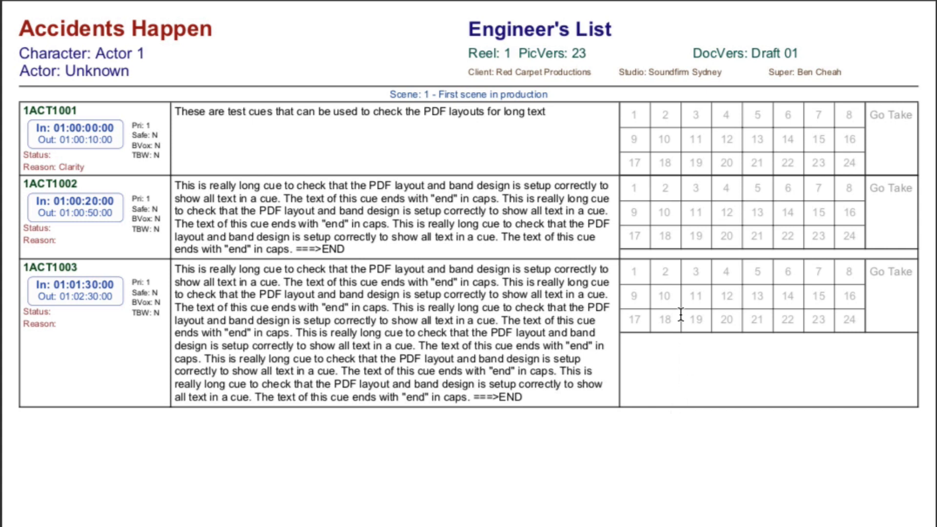
mouse_move(691, 420)
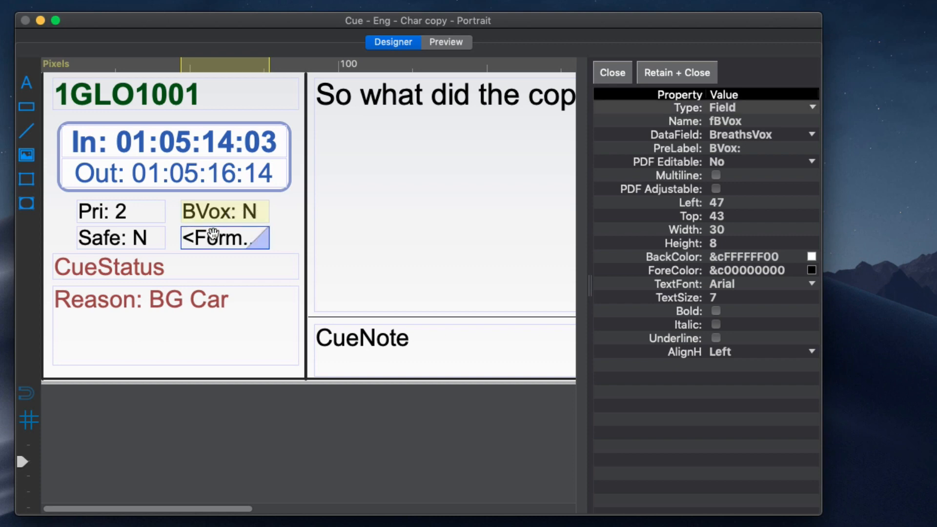
- Make the fLine field Multiline and PDF Adjustable, then Retain + Close the designer
left_click(224, 237)
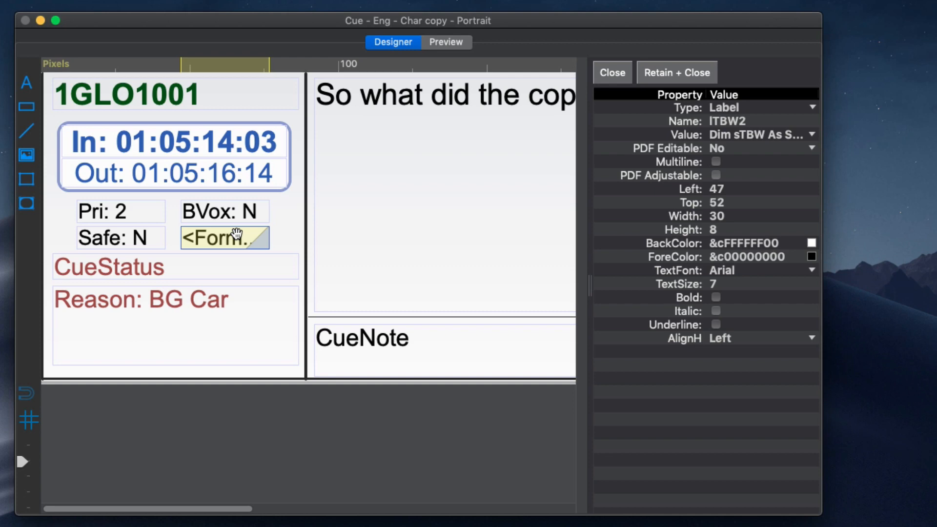
mouse_move(811, 143)
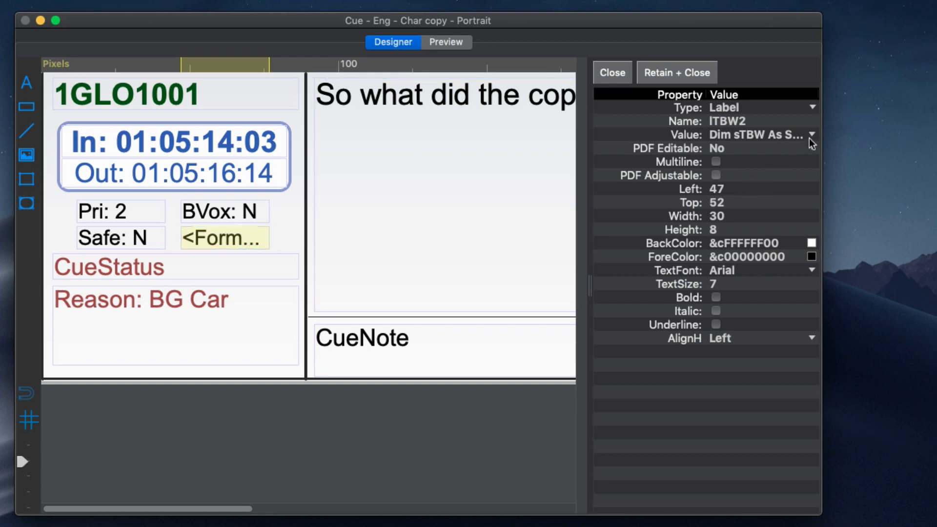
left_click(812, 135)
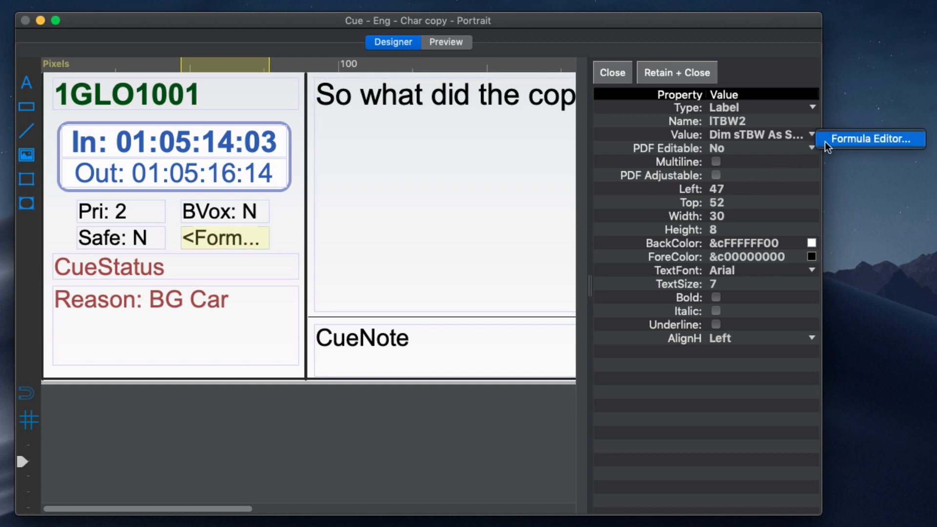
left_click(870, 139)
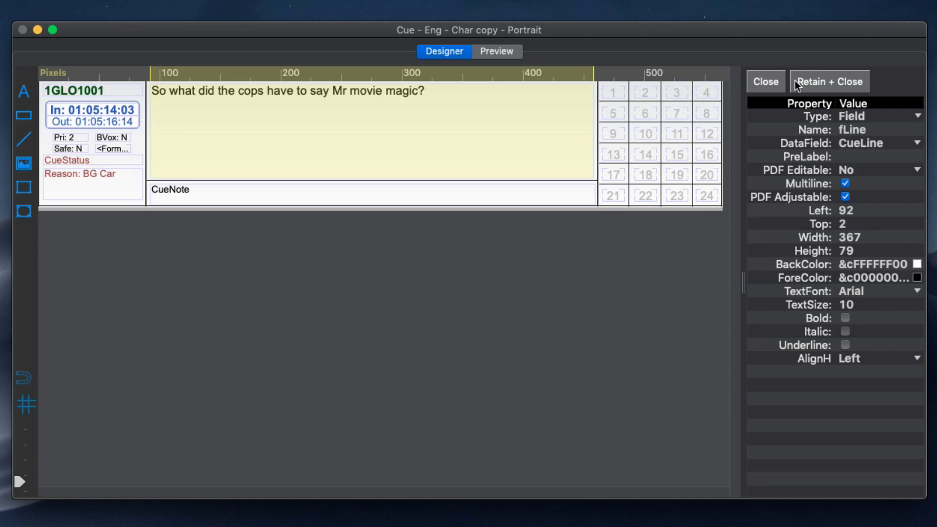
left_click(829, 82)
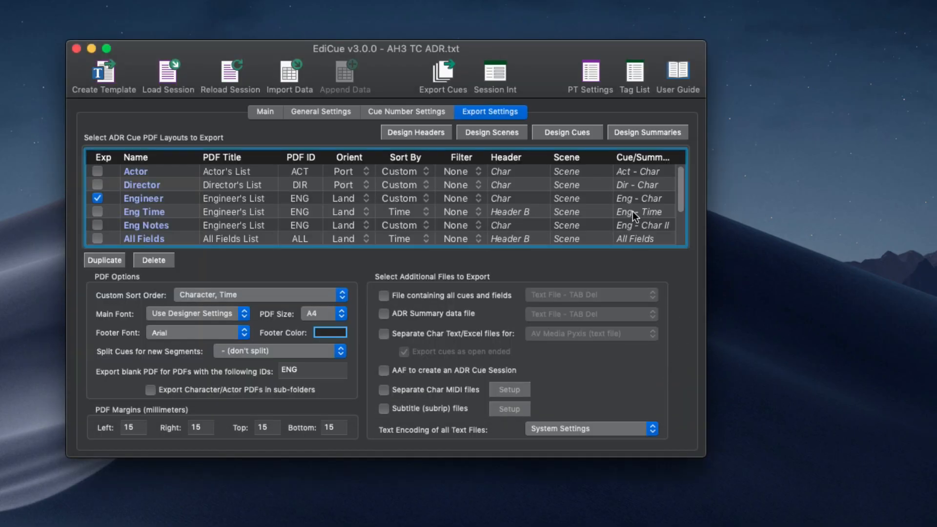
- Scroll Export Settings down and show the Split Cues for new Segments options
scroll("down", 3)
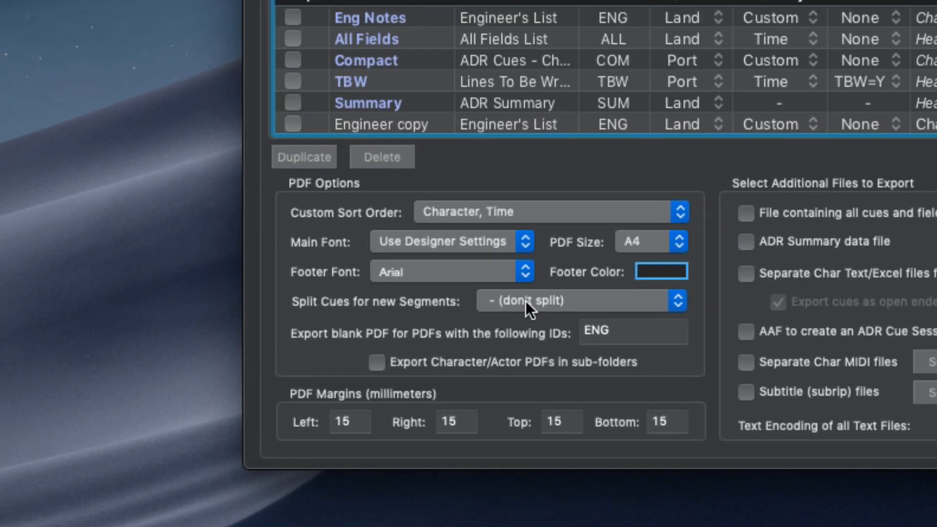
left_click(577, 300)
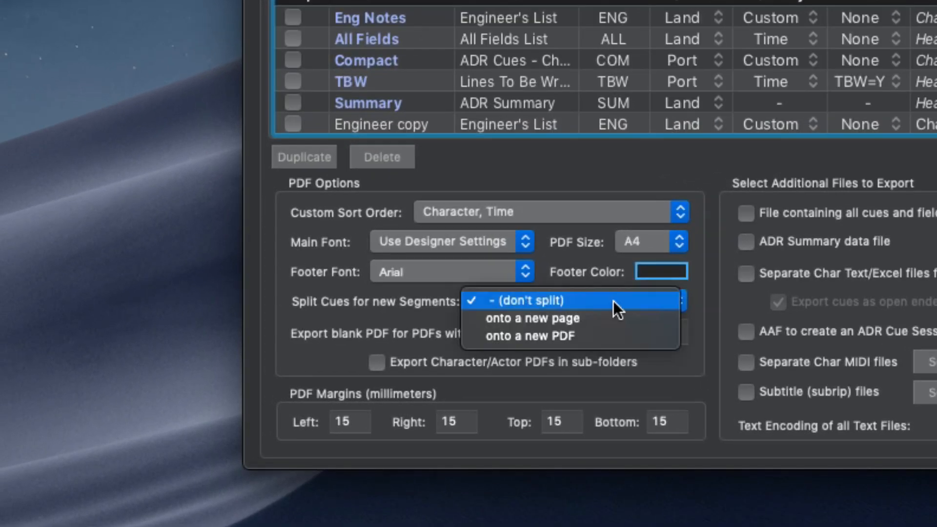
mouse_move(619, 322)
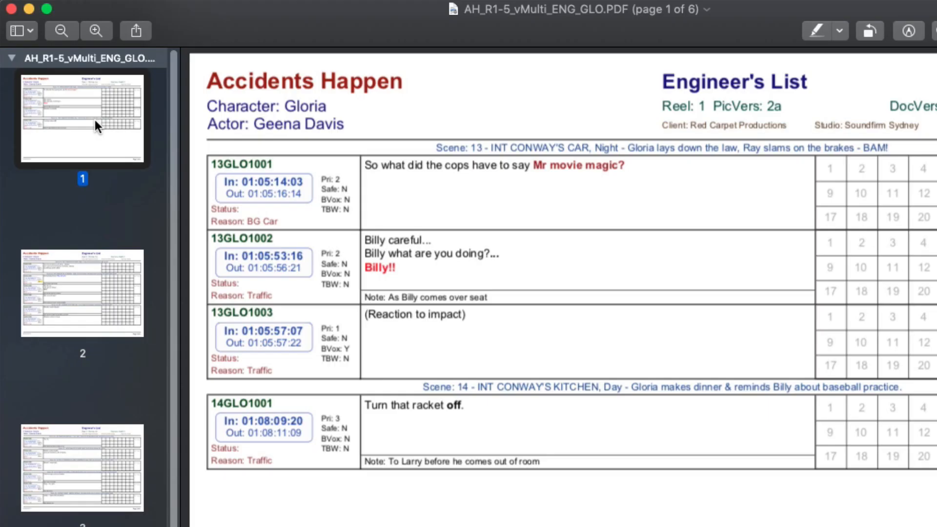
- Browse the exported PDFs and expand the BIL and GLO character folders
left_click(82, 293)
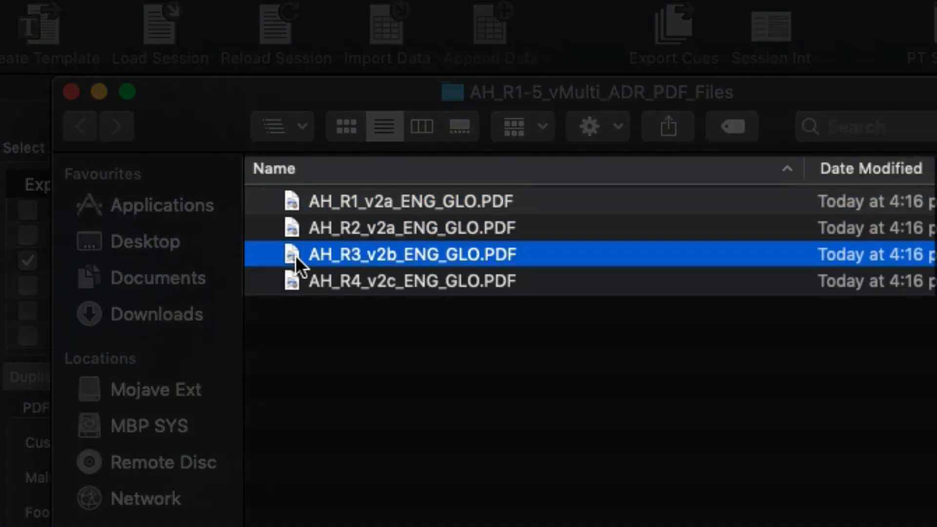
left_click(411, 281)
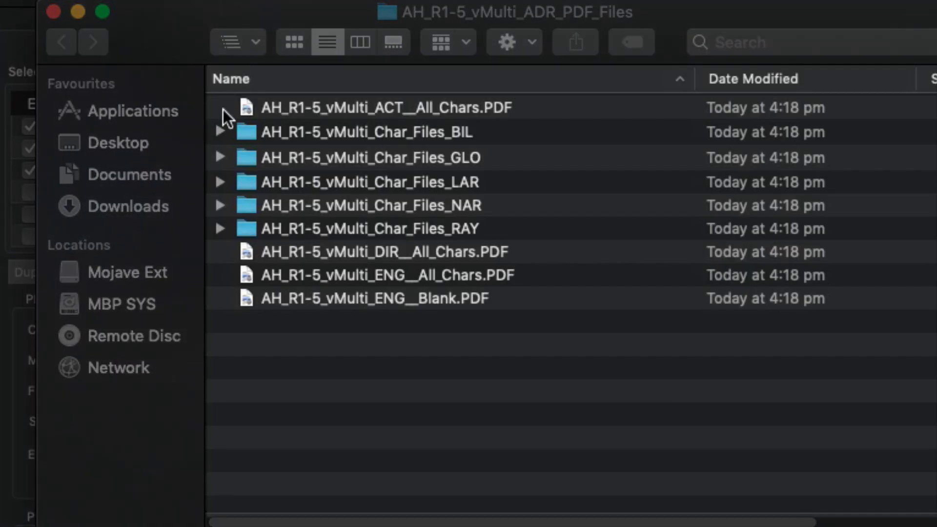
left_click(220, 132)
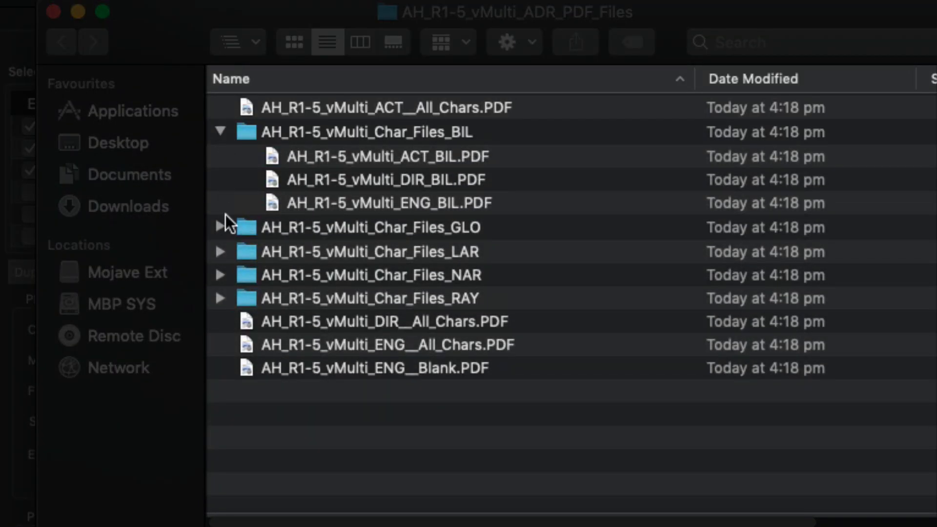
left_click(220, 227)
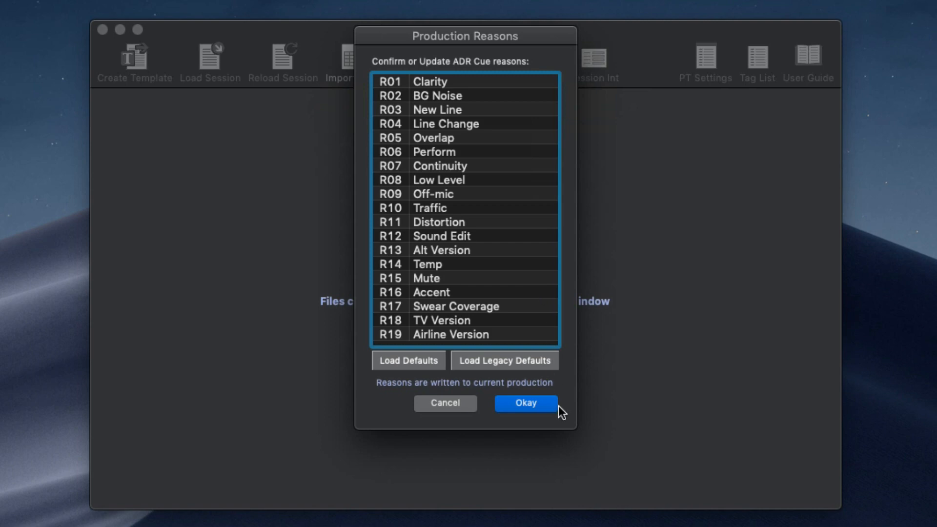
mouse_move(507, 369)
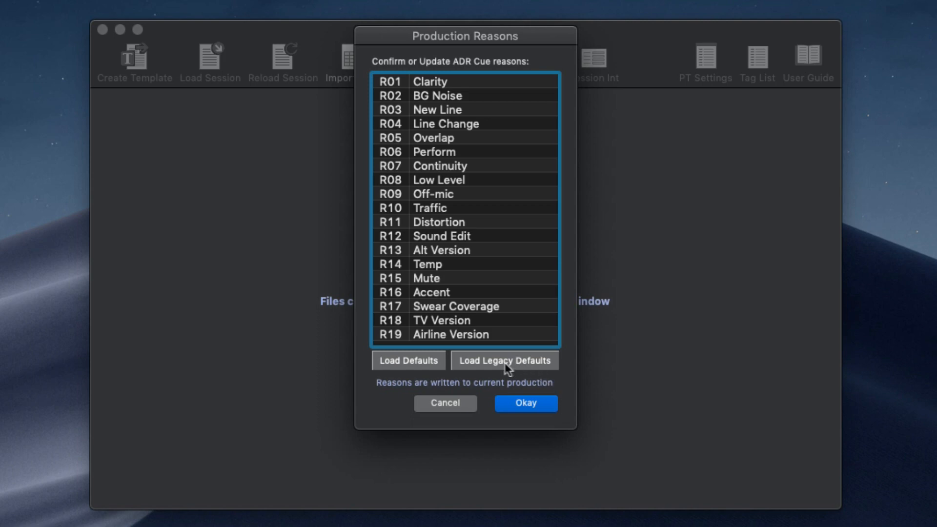
mouse_move(504, 360)
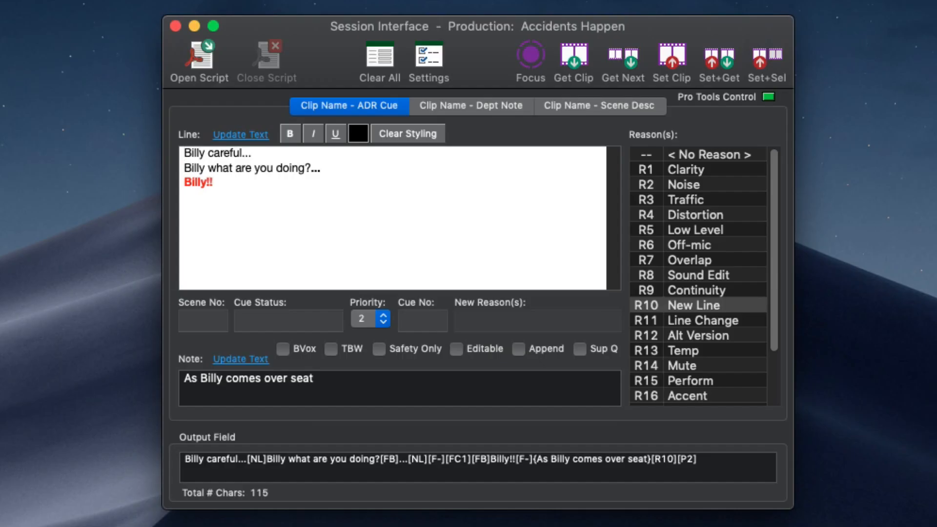
- Make 'careful' bold and italic in the cue line, then check the line field
double_click(225, 153)
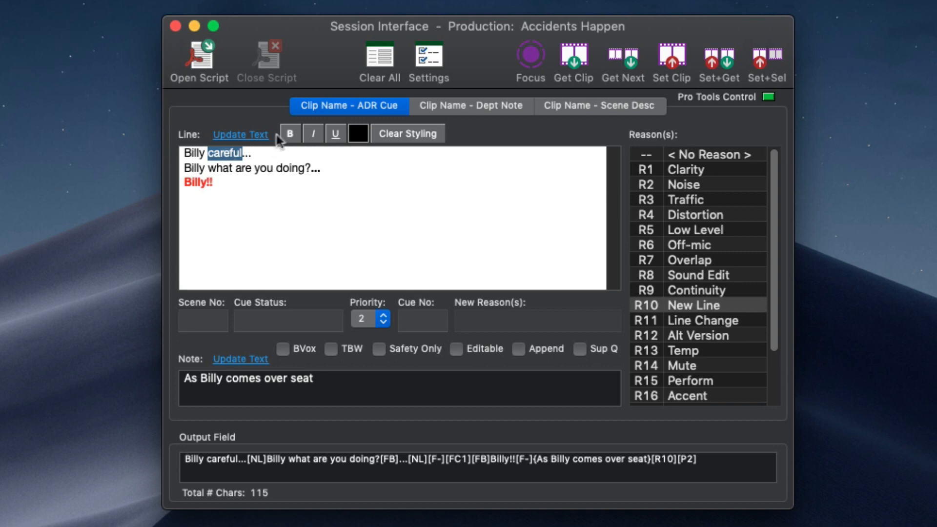
left_click(313, 133)
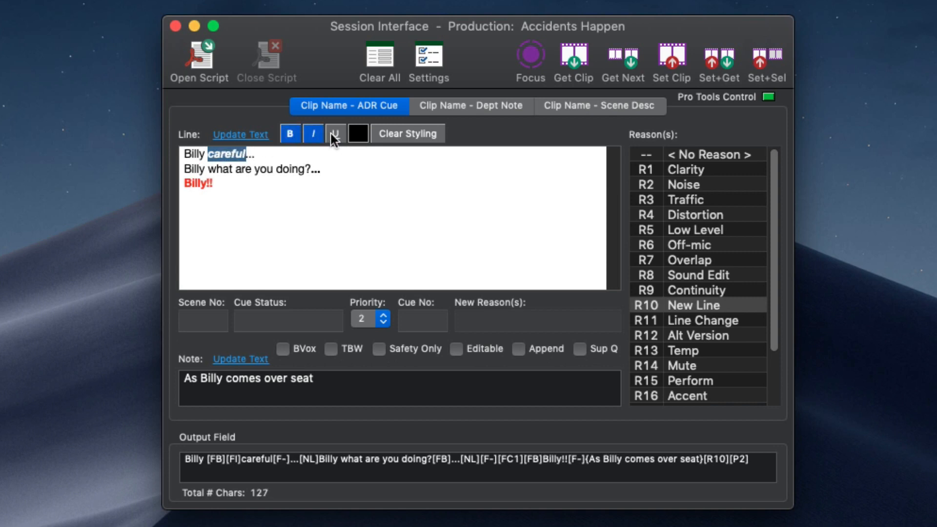
left_click(335, 133)
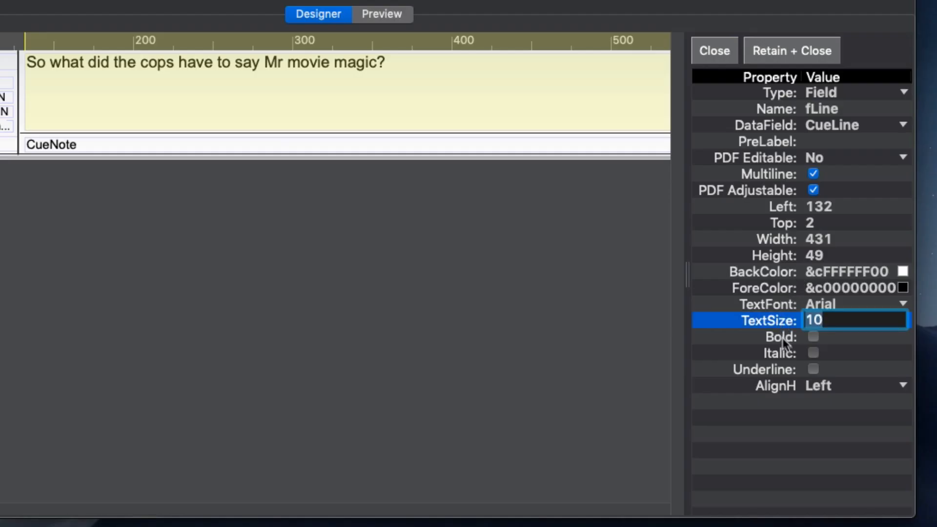
left_click(774, 385)
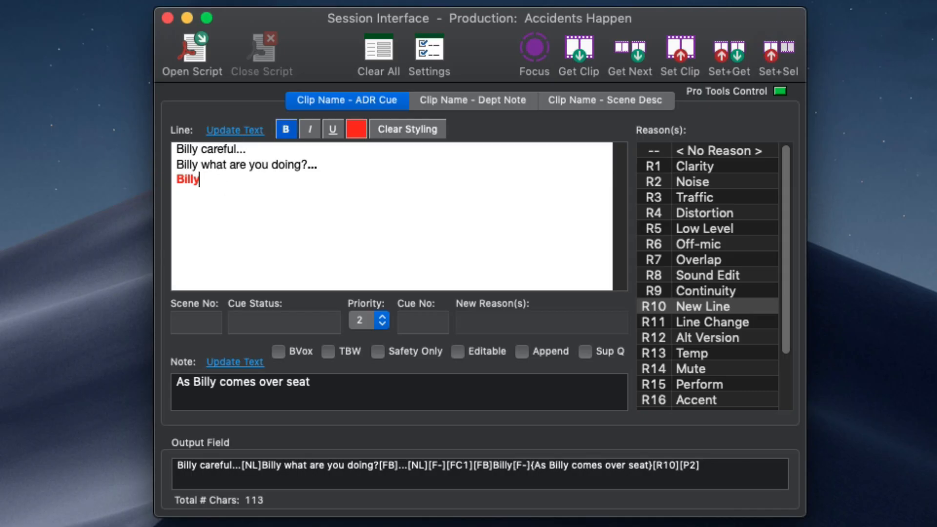
- Import the script from start page 1 and flag the cue BVox and Safety Only
type("fdg")
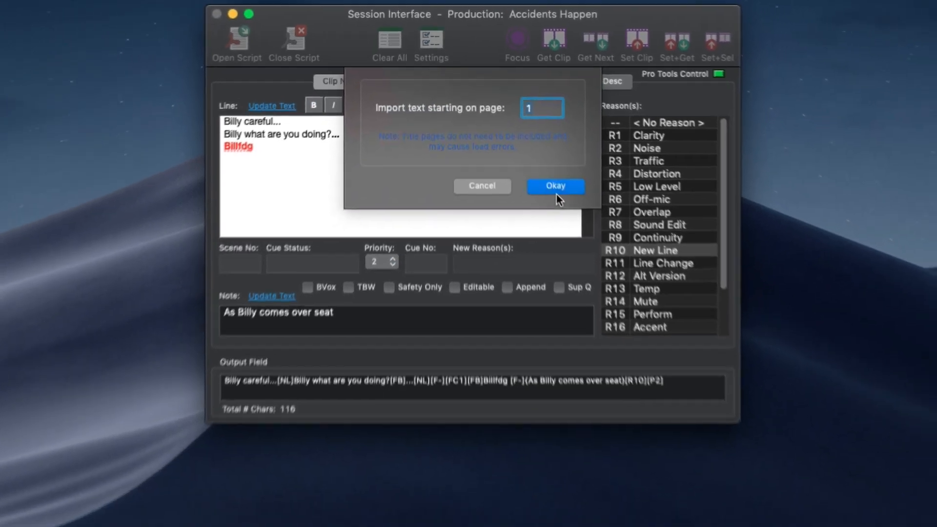
left_click(555, 186)
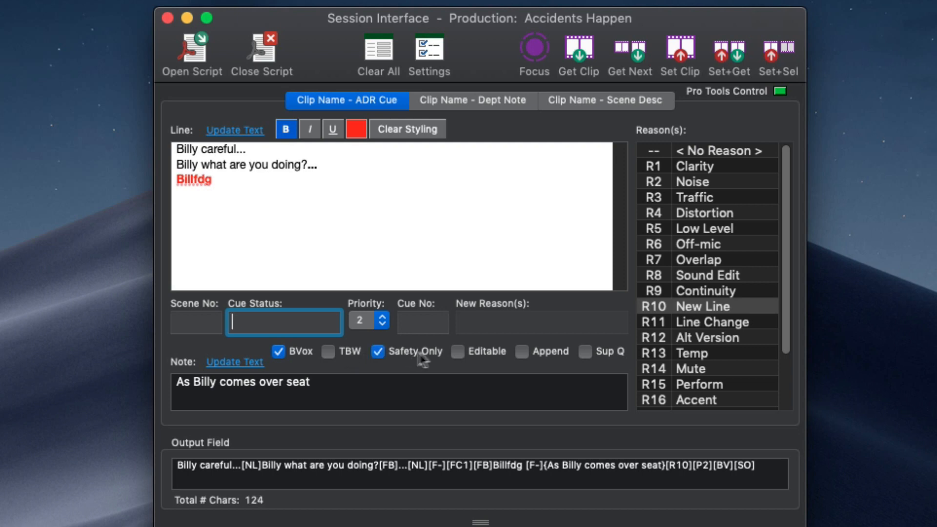
left_click(457, 351)
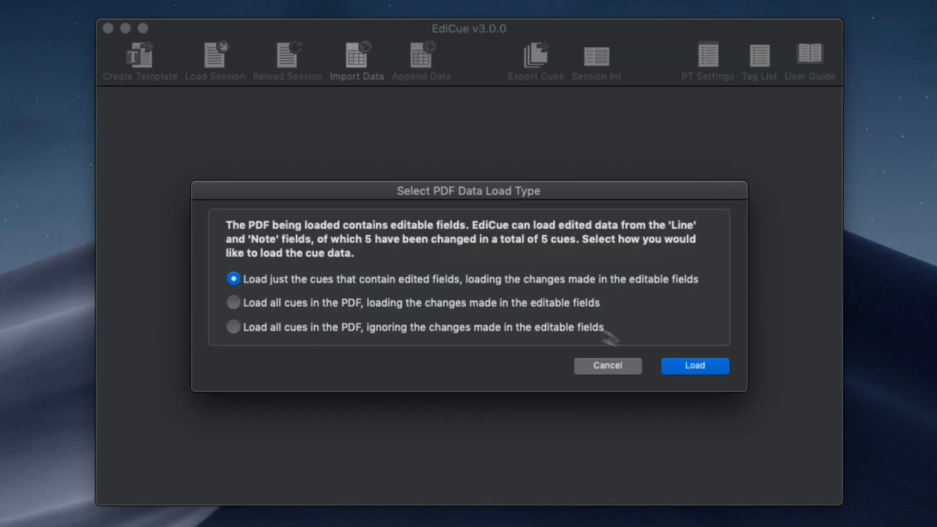
- Reload AH_R1-5_vMulti_TBW__Time.PDF, loading just the cues with edited fields
left_click(694, 365)
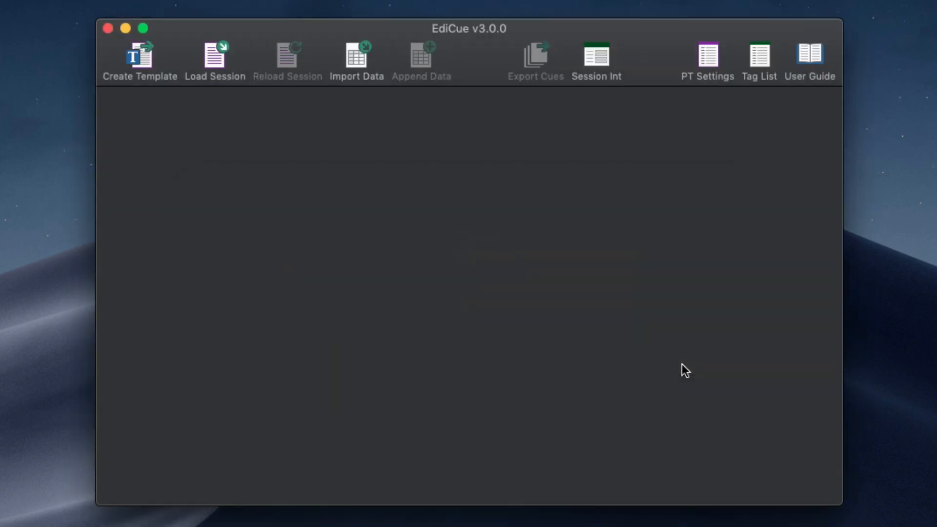
left_click(214, 59)
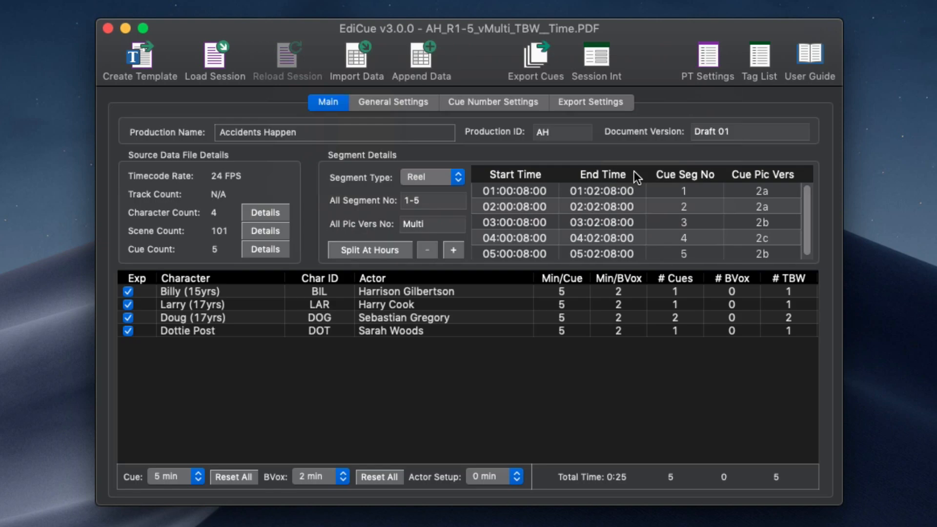
left_click(590, 102)
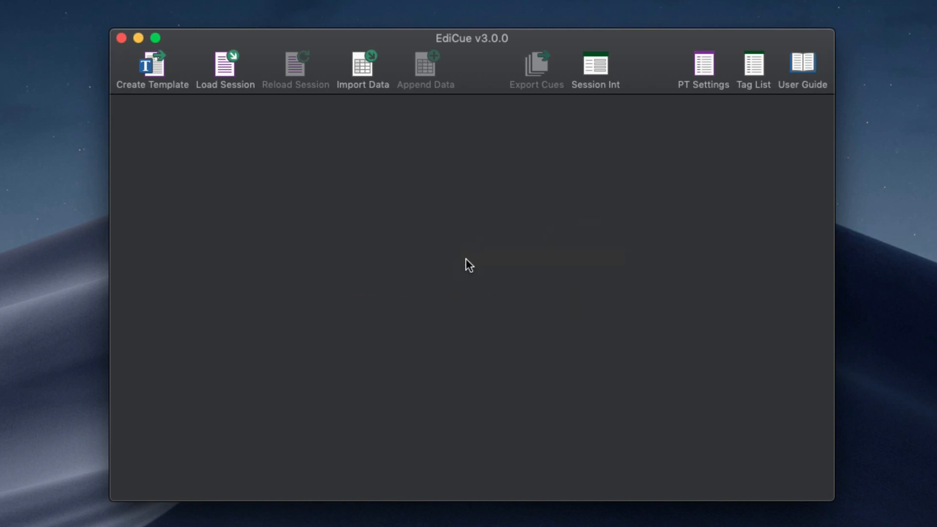
- Load the tab-delimited text file, step through its lines, and open Field Transfer Settings
left_click(362, 64)
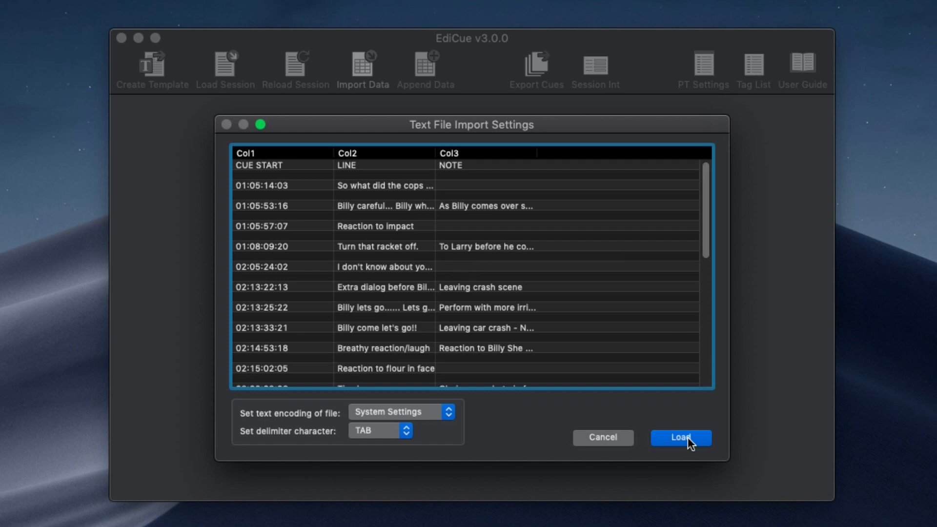
left_click(680, 438)
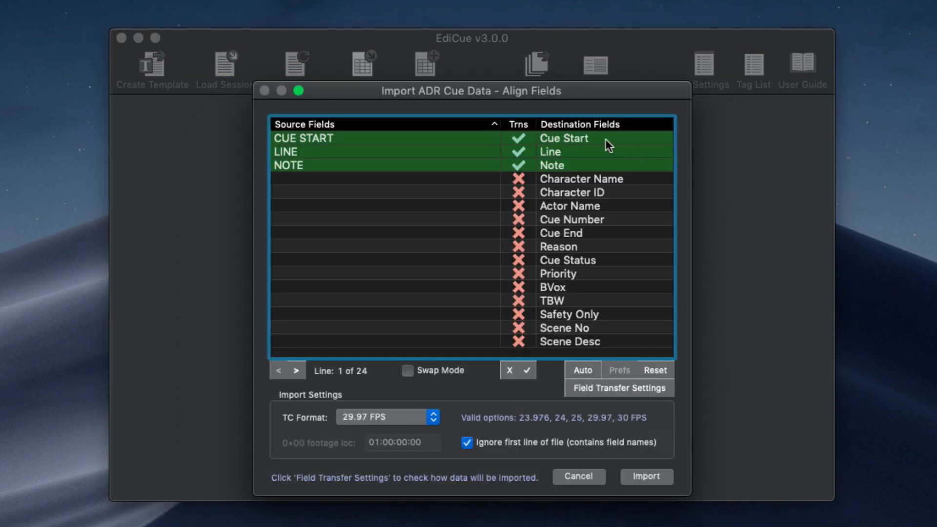
mouse_move(607, 168)
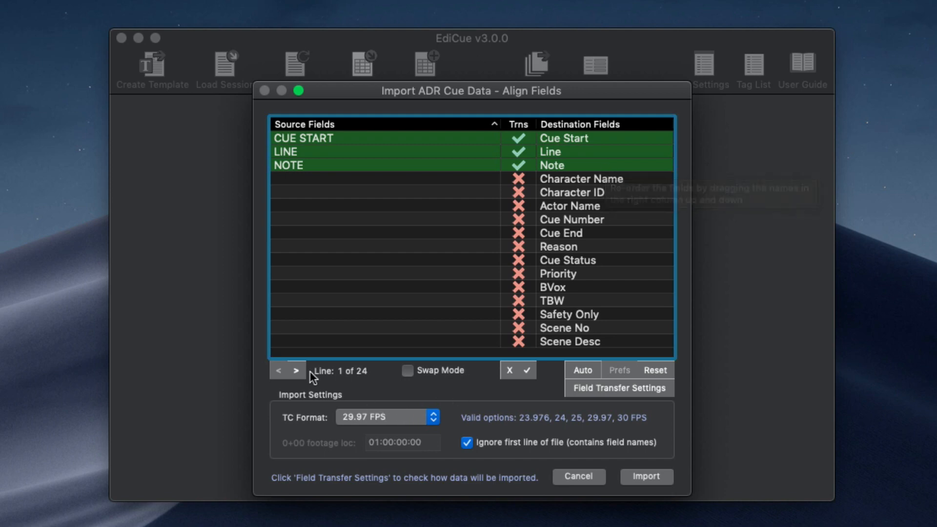
left_click(278, 370)
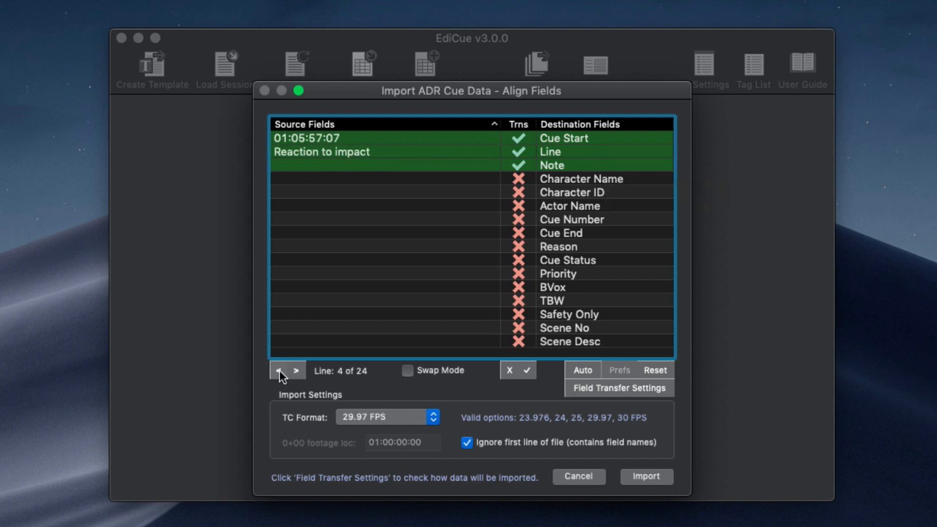
left_click(617, 388)
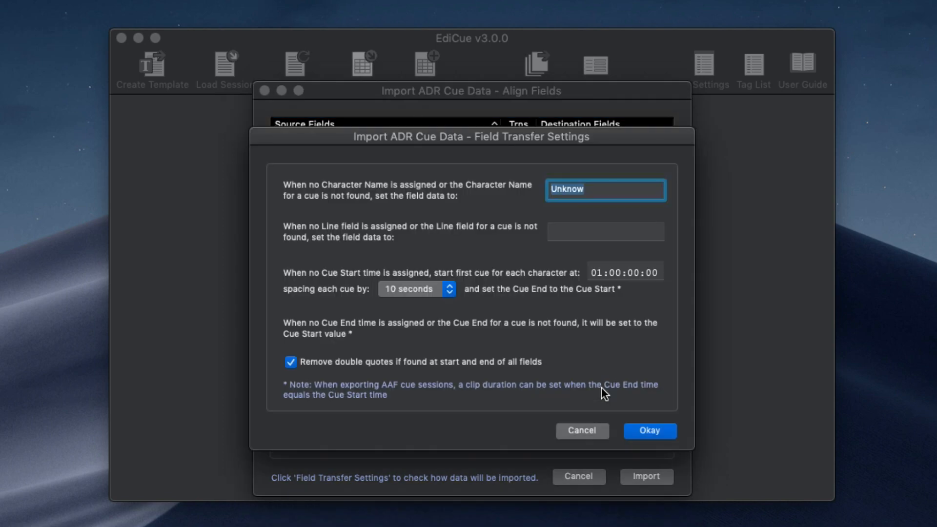
mouse_move(474, 180)
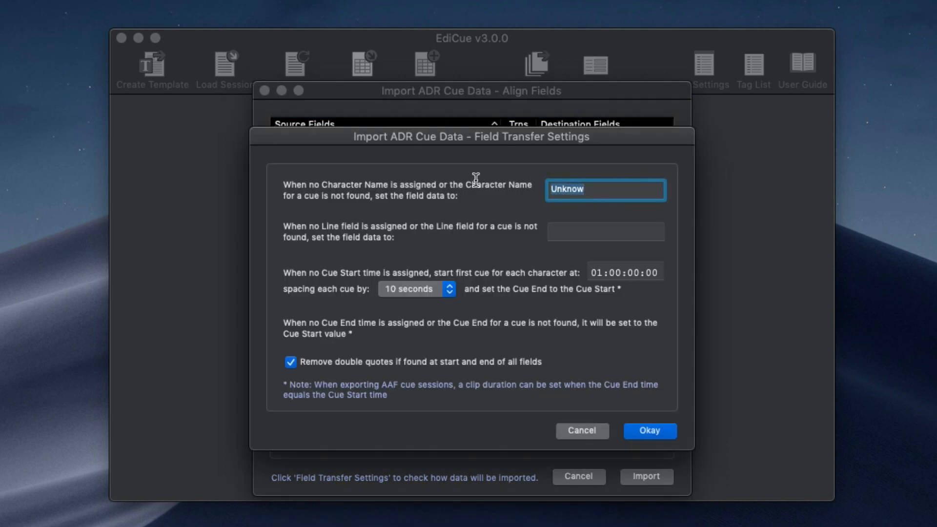
- Set Gloria as the default character name and import the cues
type("Gloria")
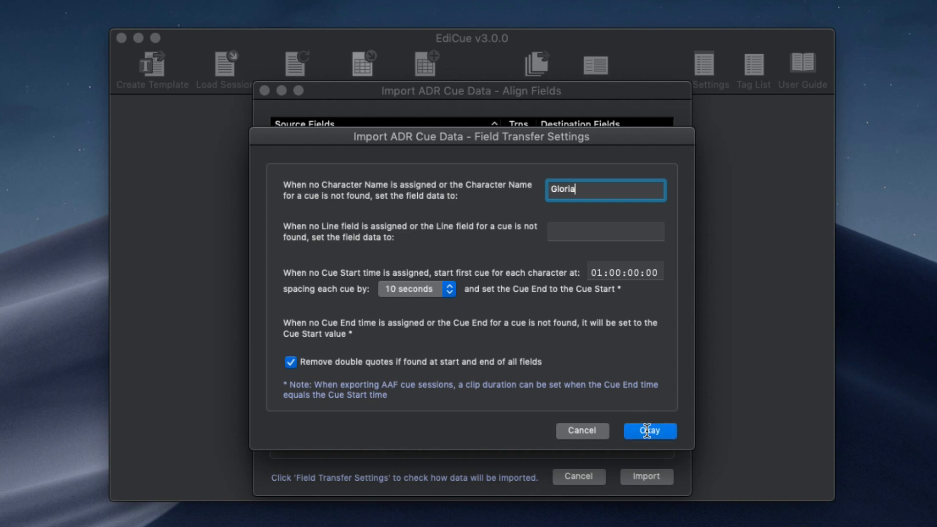
left_click(649, 431)
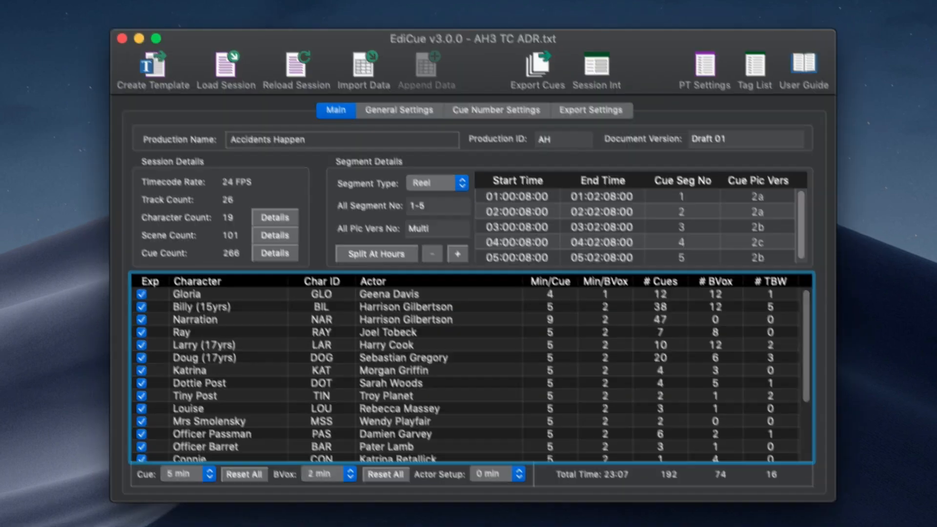
left_click(134, 9)
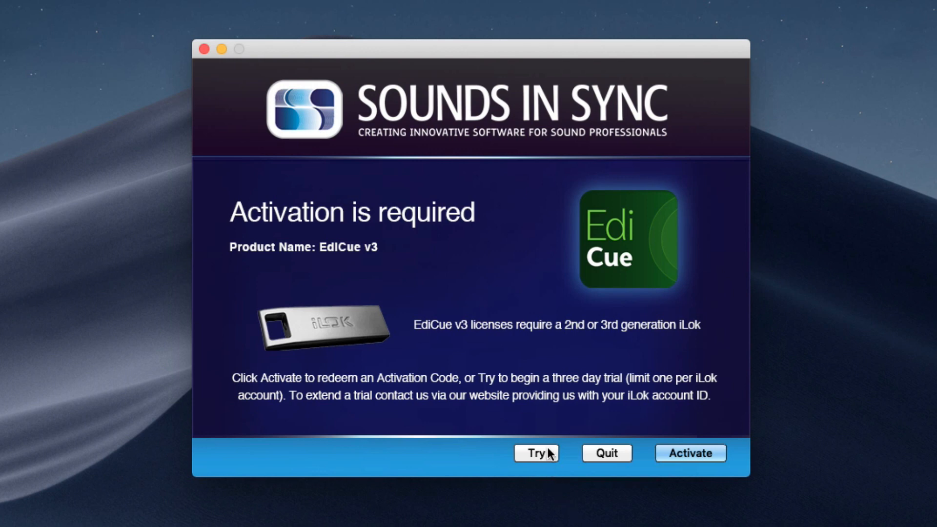
mouse_move(535, 452)
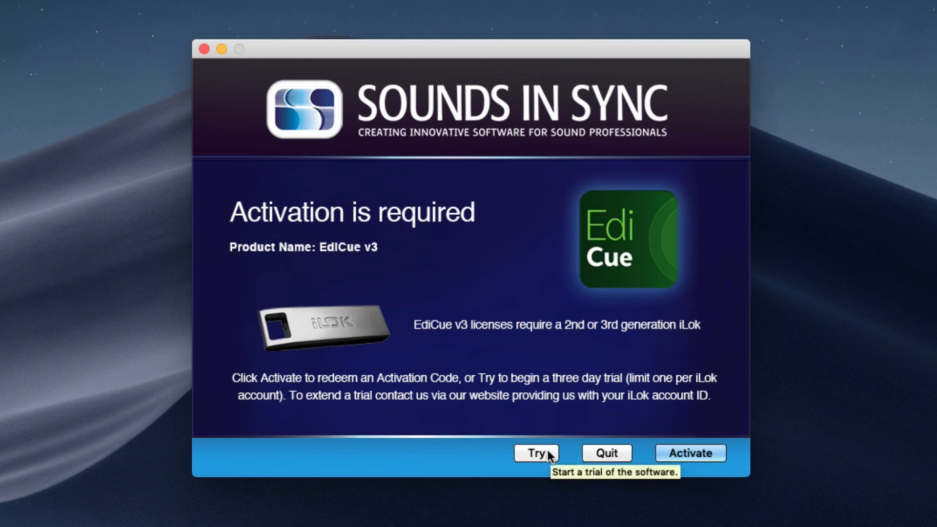